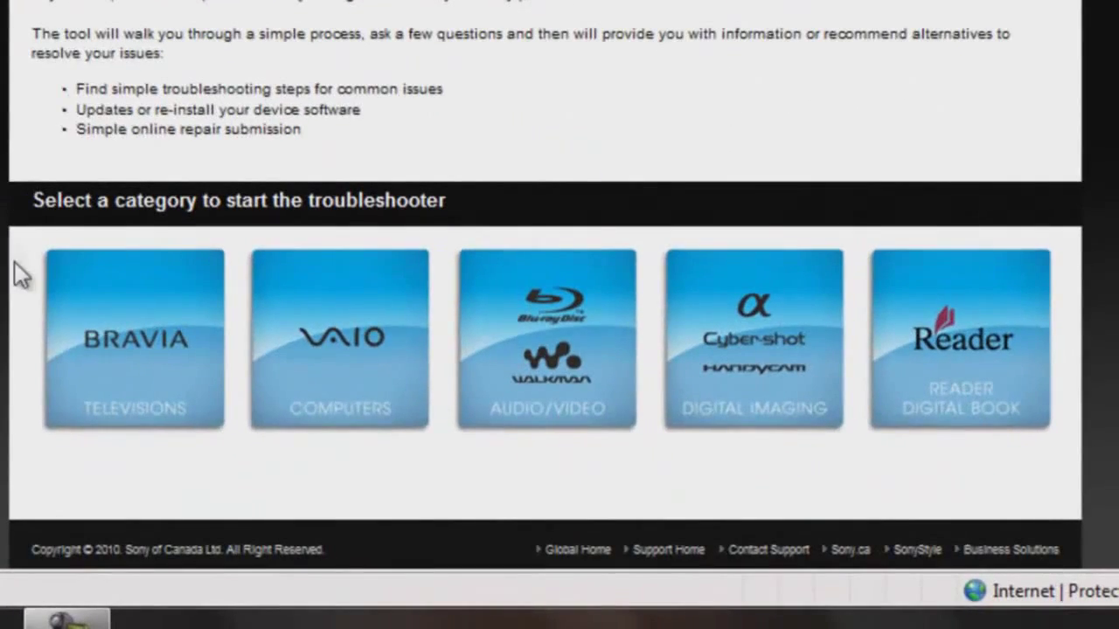
mouse_move(592, 339)
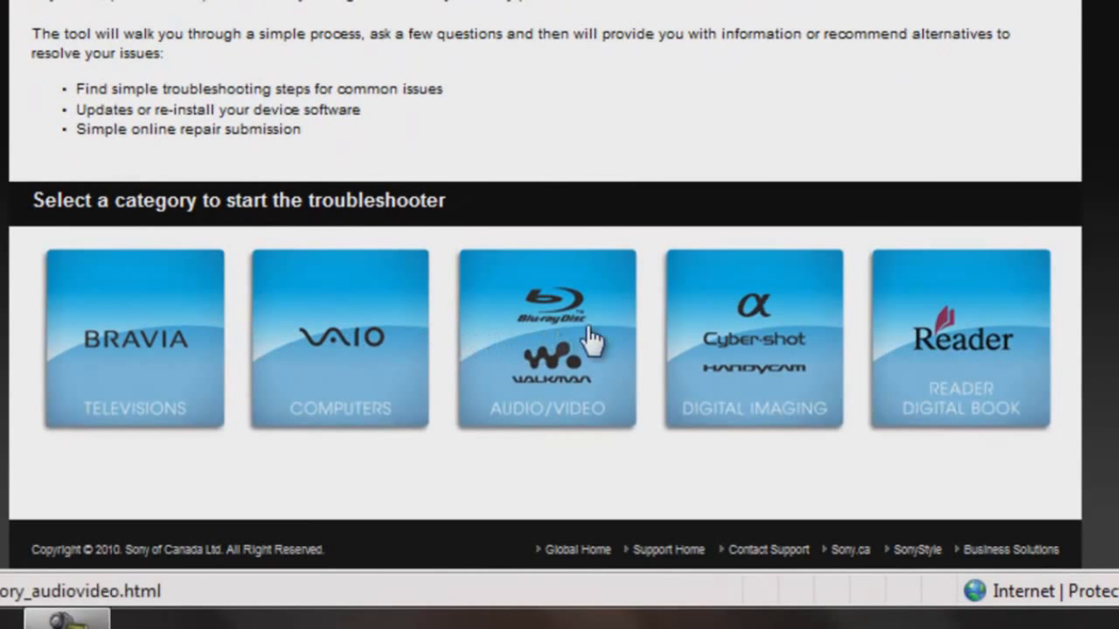
mouse_move(1070, 288)
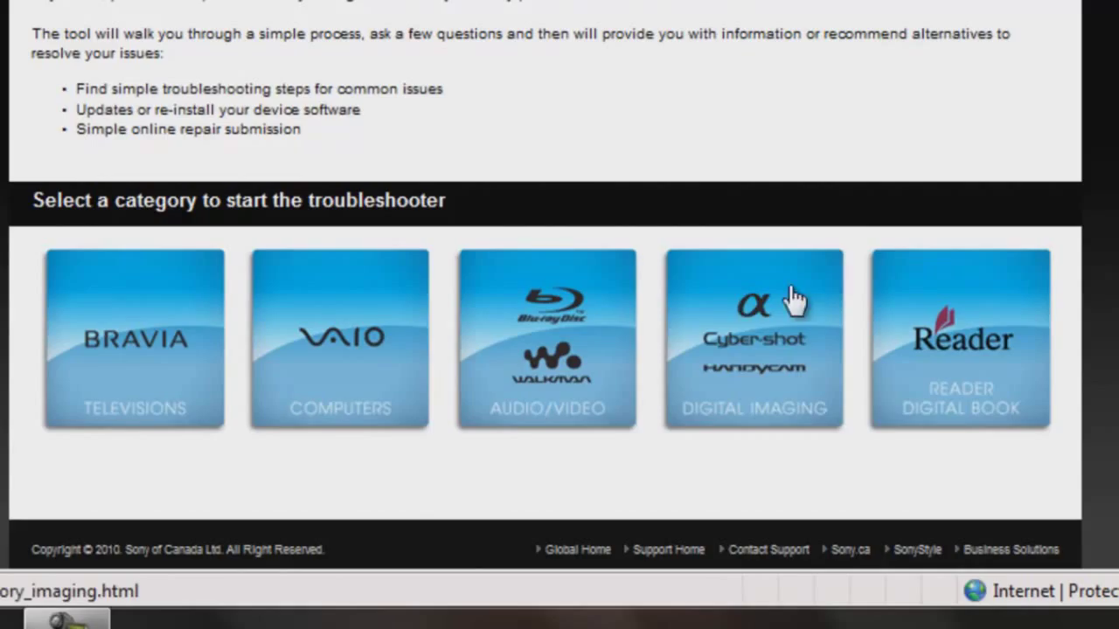
- Choose the Digital Imaging (Cyber-shot/Handycam) category in the troubleshooter
click(753, 339)
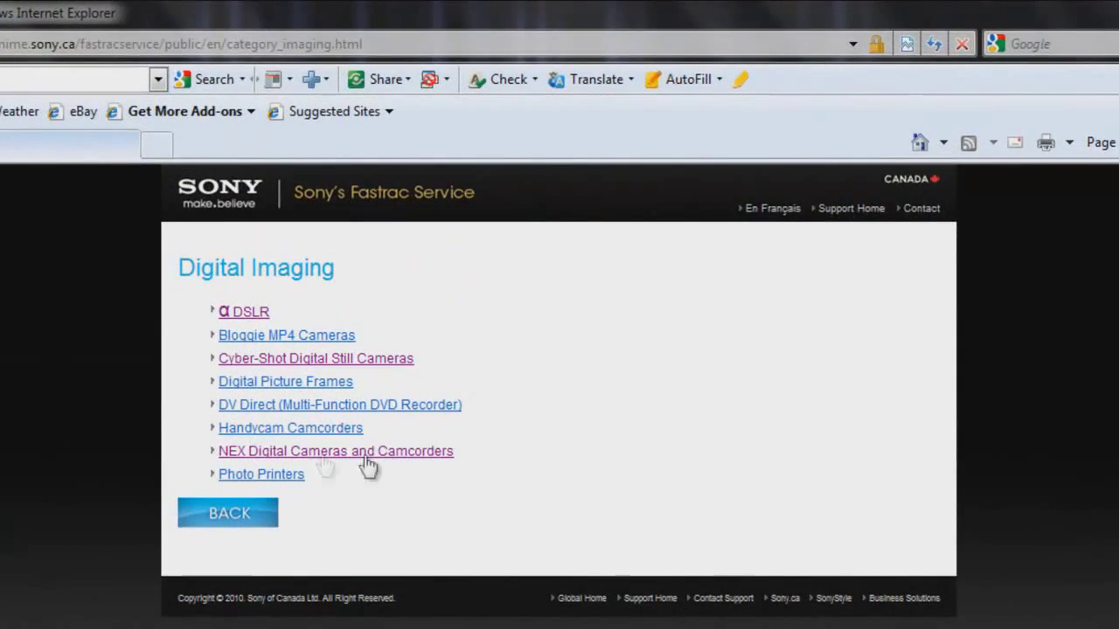
mouse_move(118, 430)
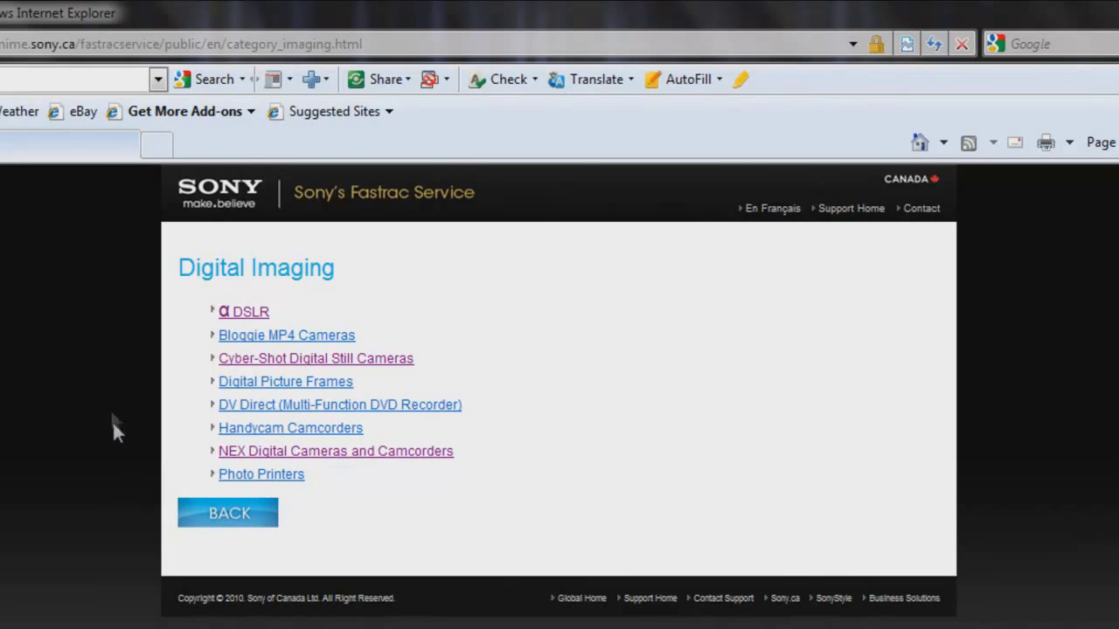
mouse_move(118, 361)
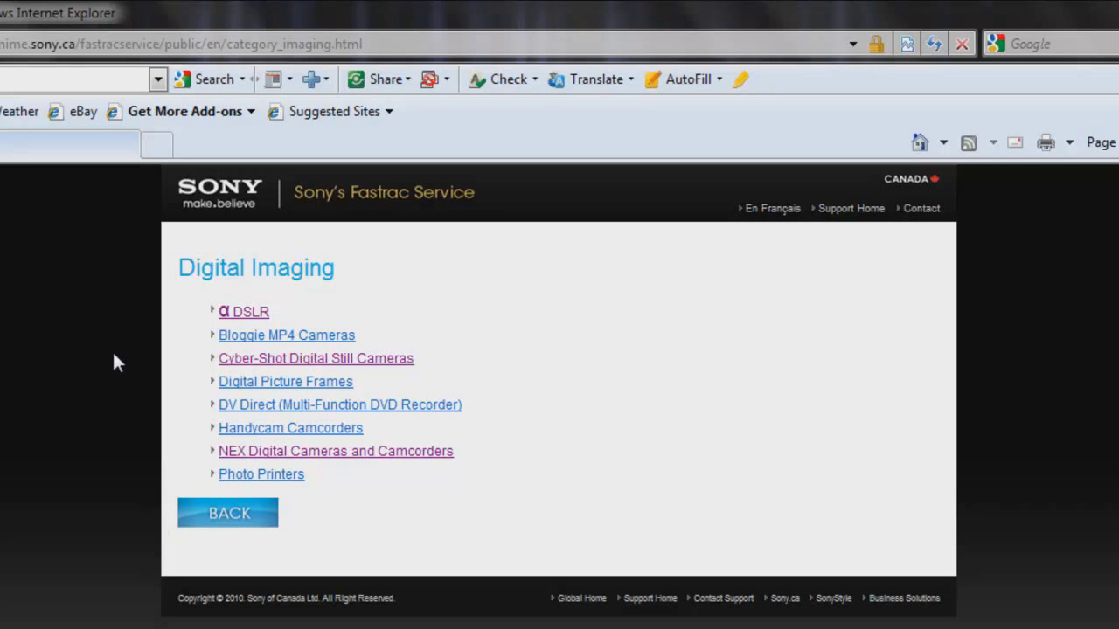
mouse_move(253, 353)
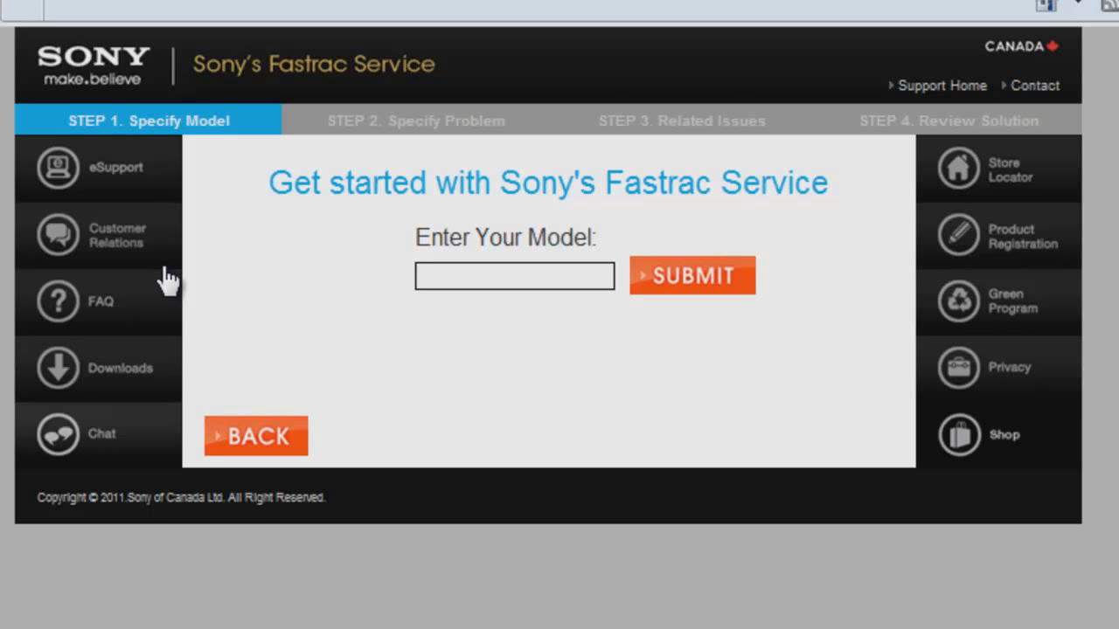
- Enter DSCH55 as the camera model and submit it to reach Specify Problem
text(DSCH)
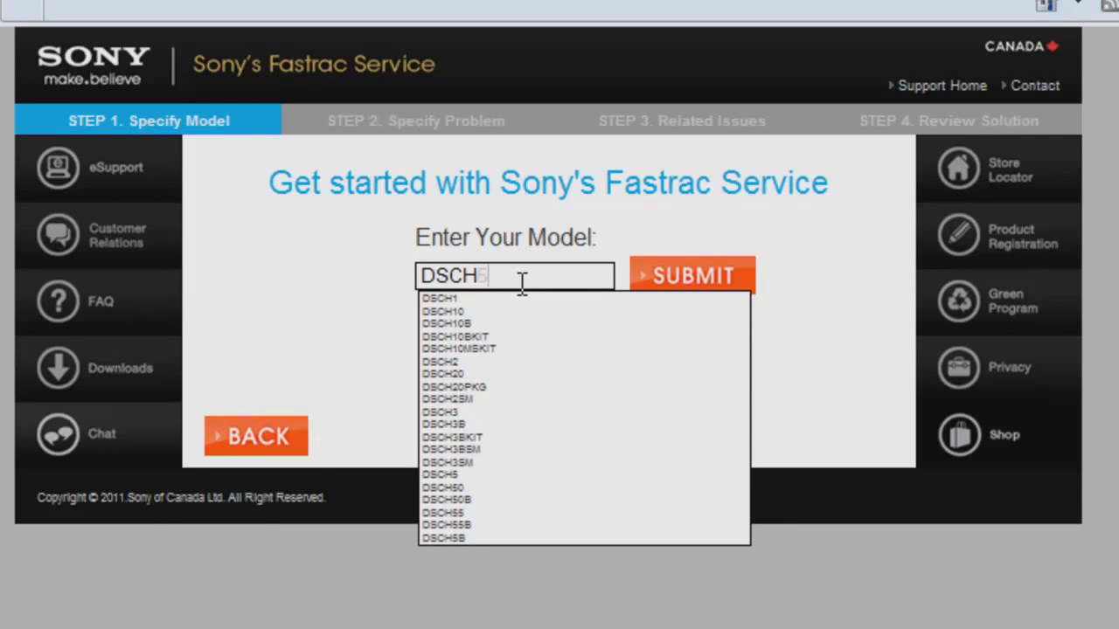
text(55)
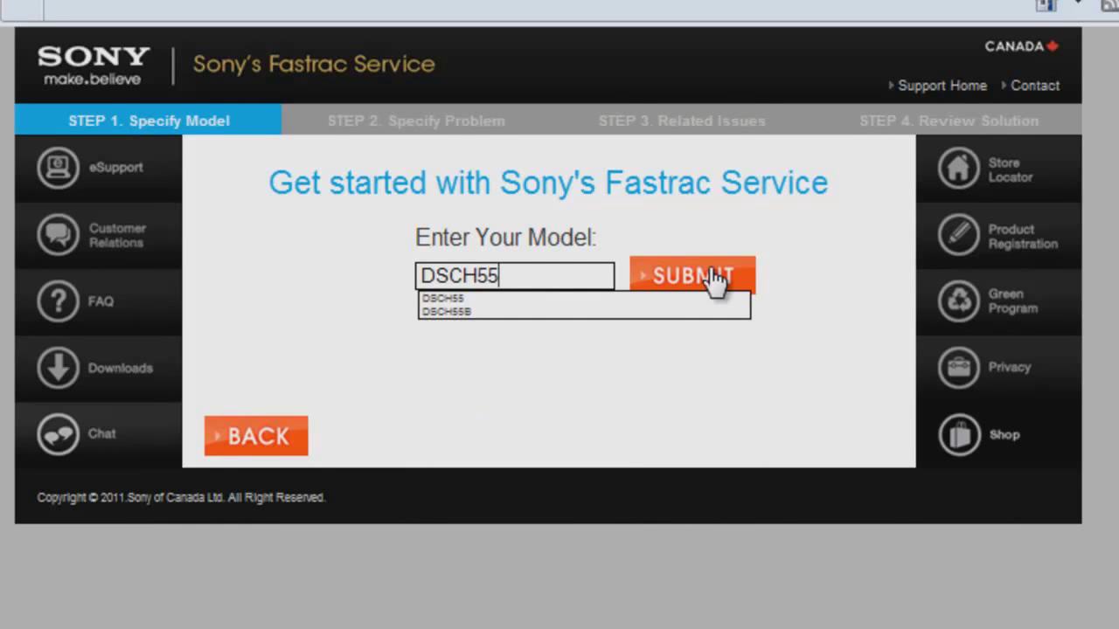
click(692, 276)
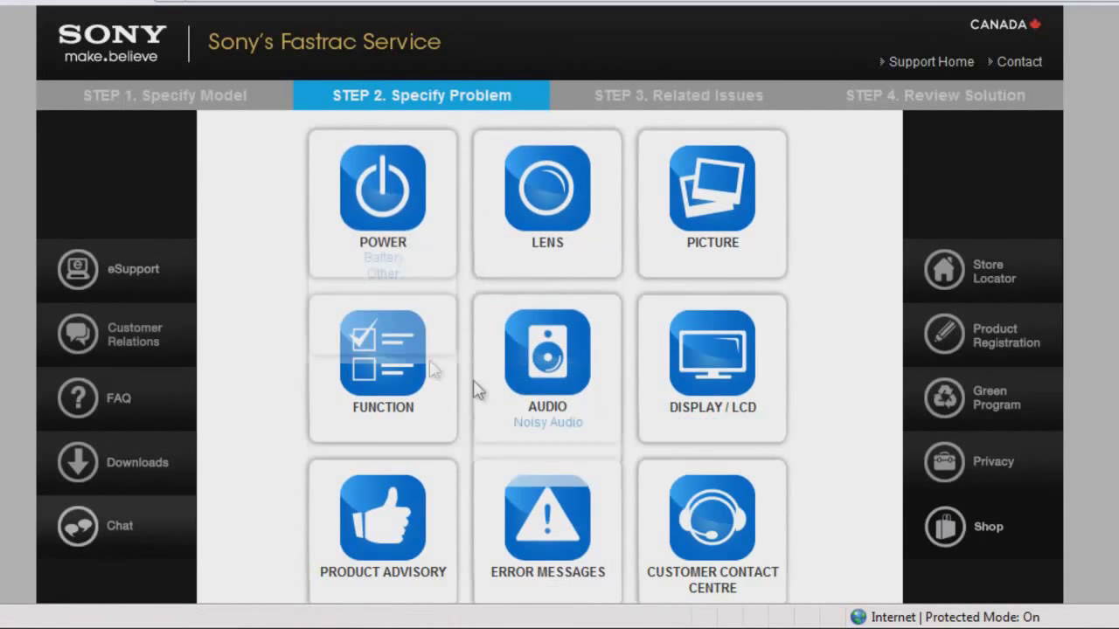
mouse_move(547, 521)
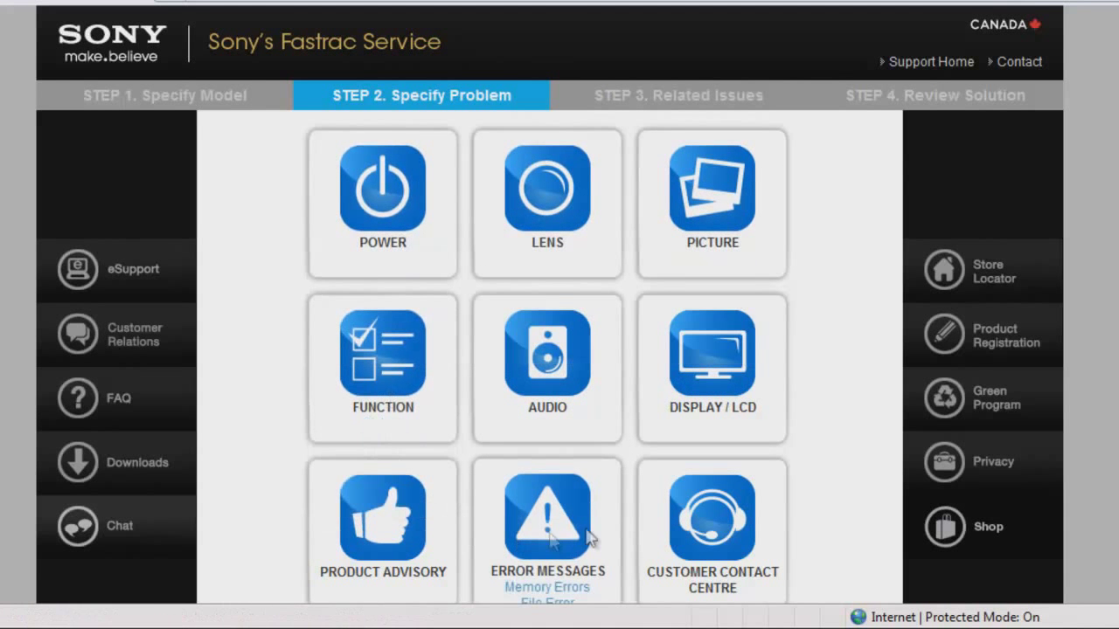
mouse_move(619, 511)
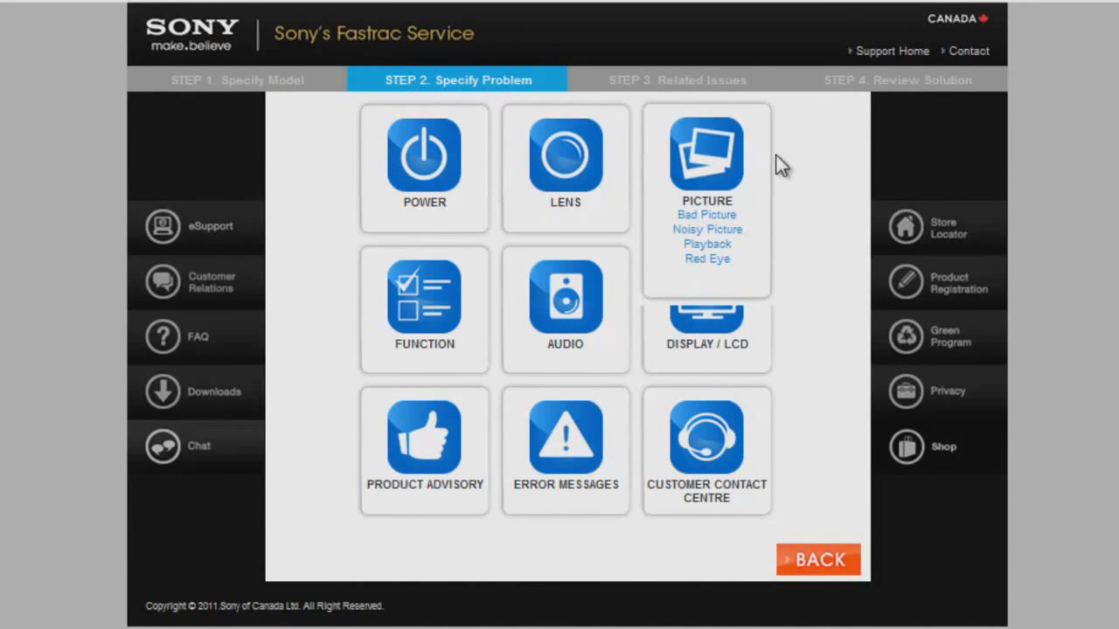
mouse_move(783, 162)
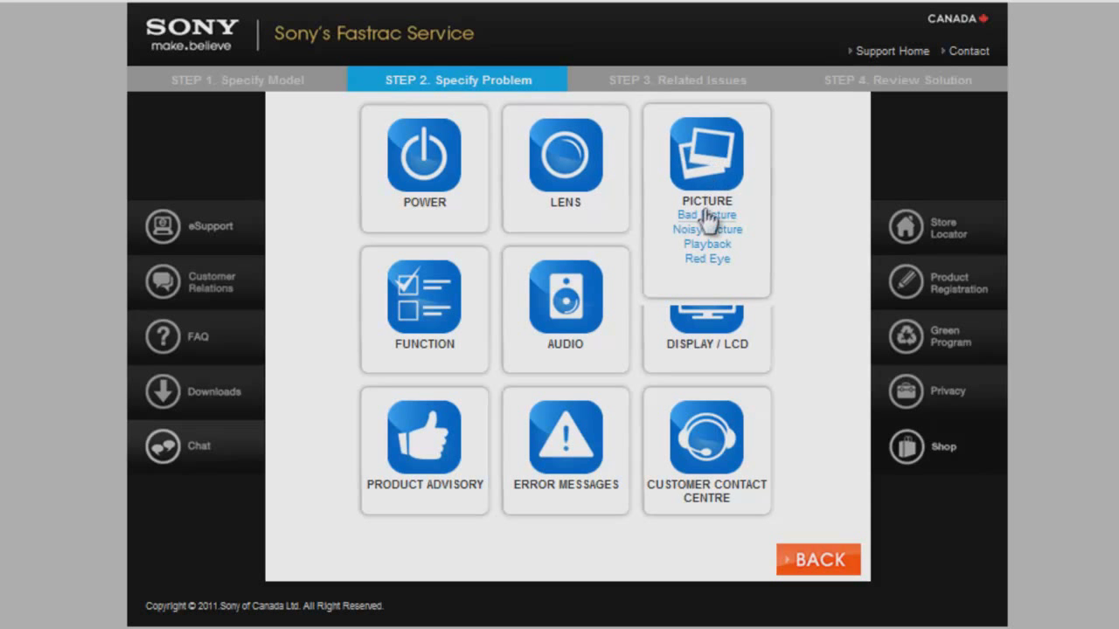
- Choose Bad Picture under the PICTURE problem category
click(706, 215)
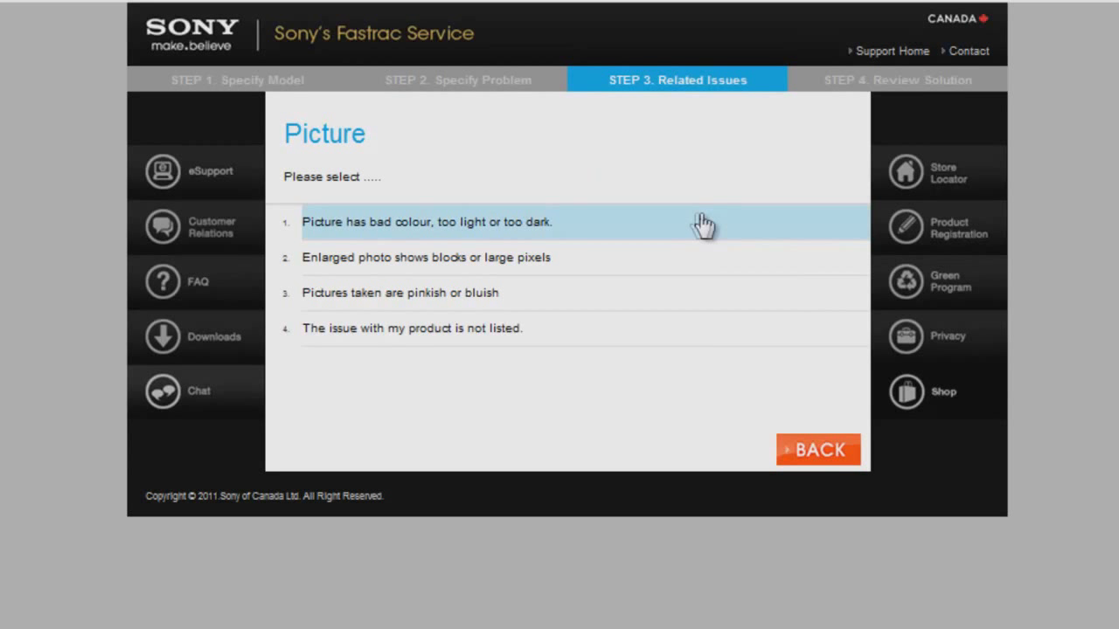
mouse_move(609, 219)
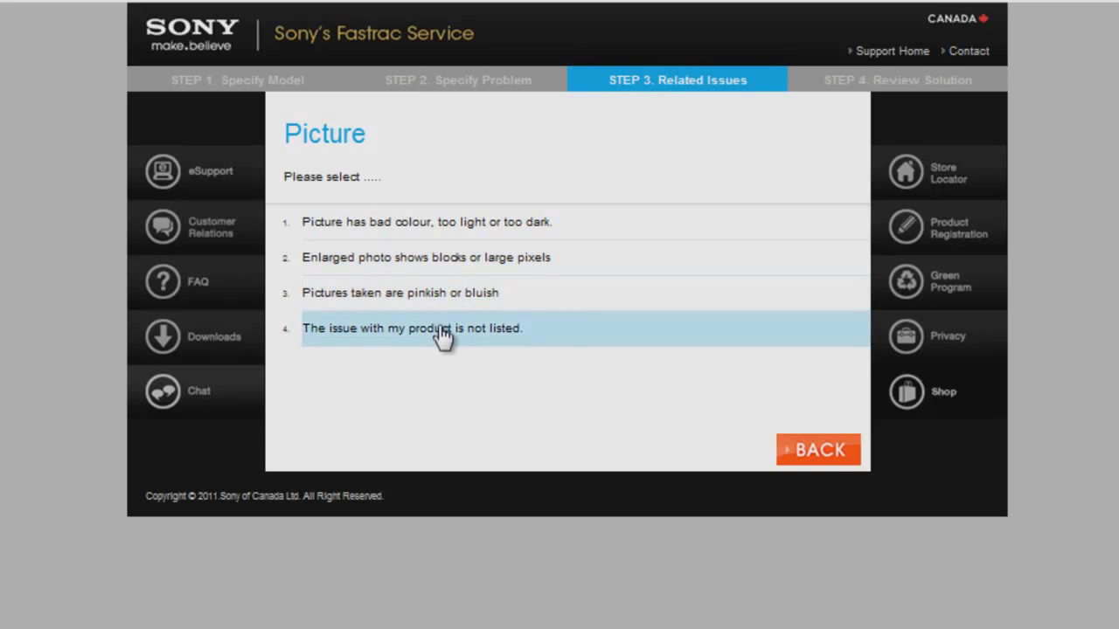
mouse_move(429, 341)
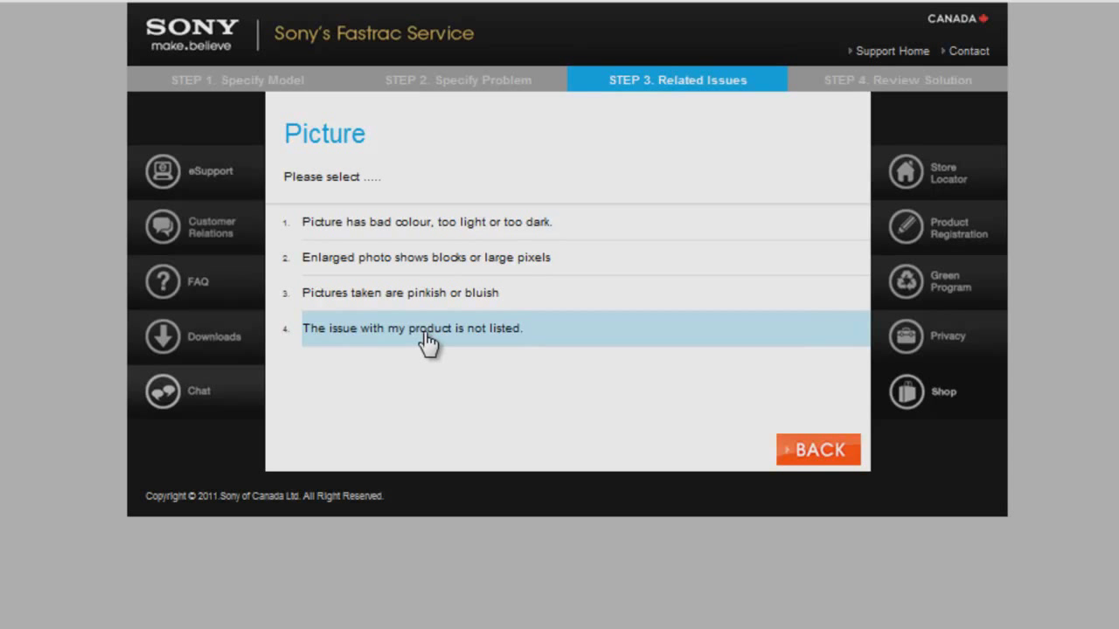
mouse_move(440, 293)
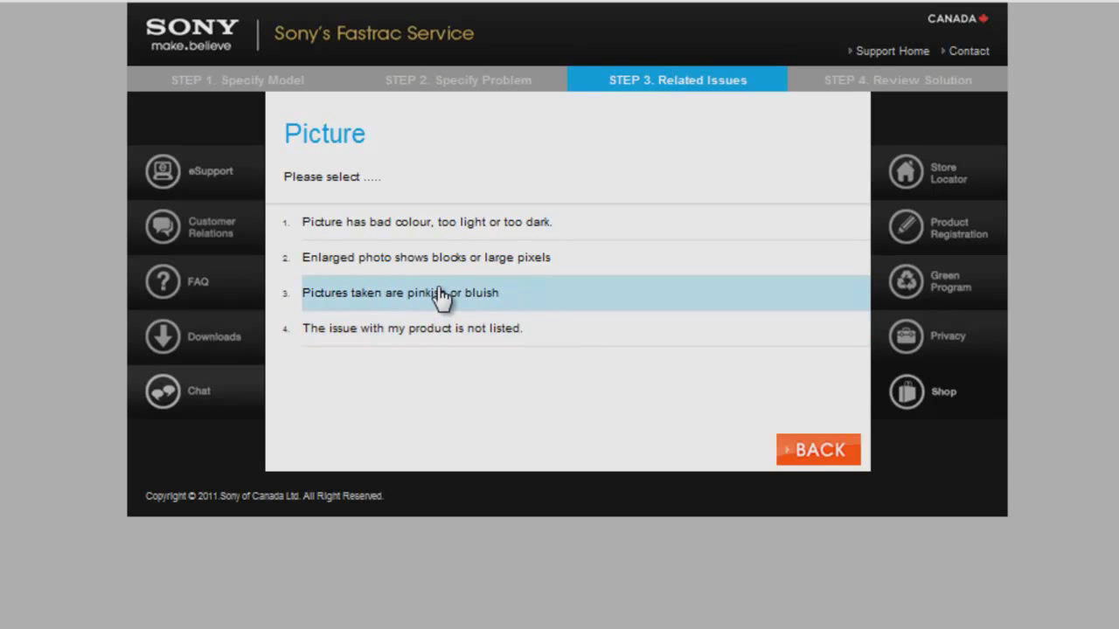
- Select the 'Pictures taken are pinkish or bluish' issue from the Picture list
click(401, 294)
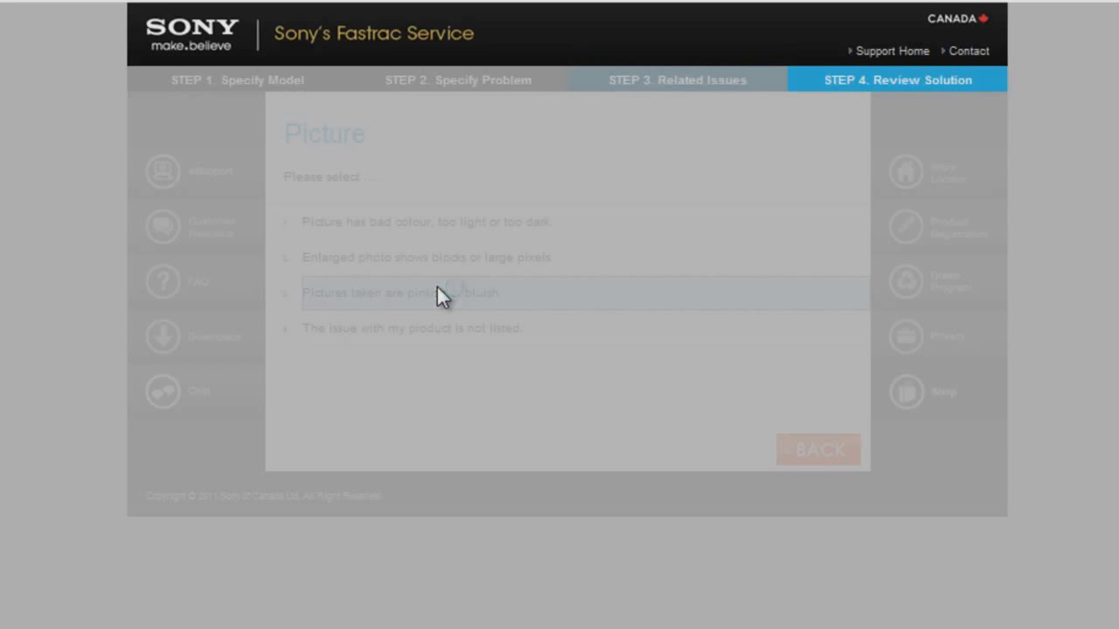
- Review the white-balance solution and start Book My Repair for the DSCH55
click(399, 294)
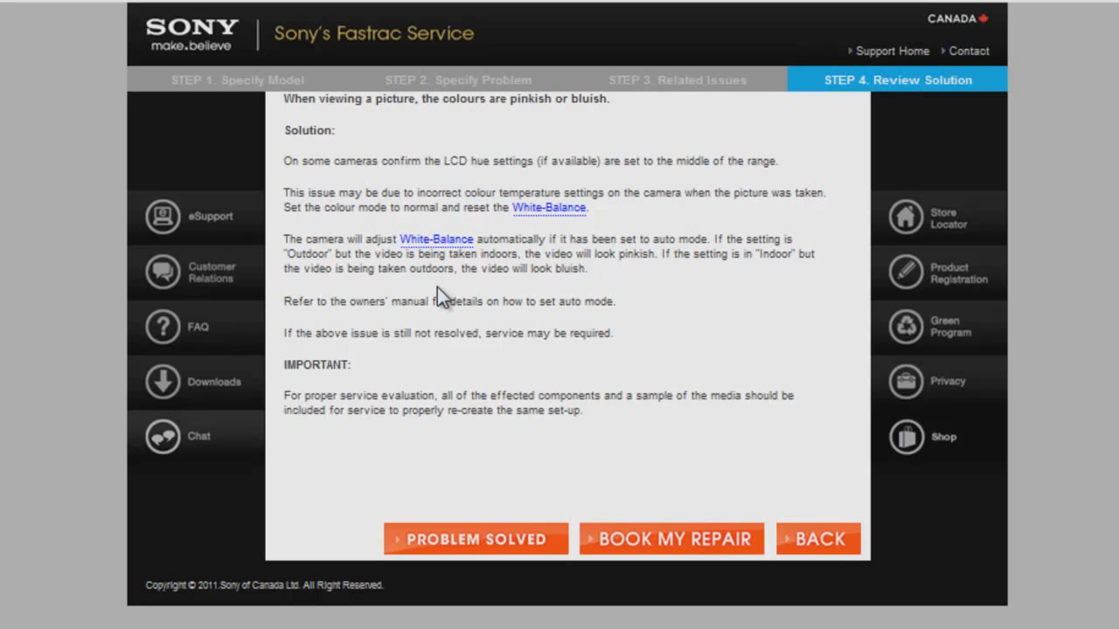
mouse_move(631, 545)
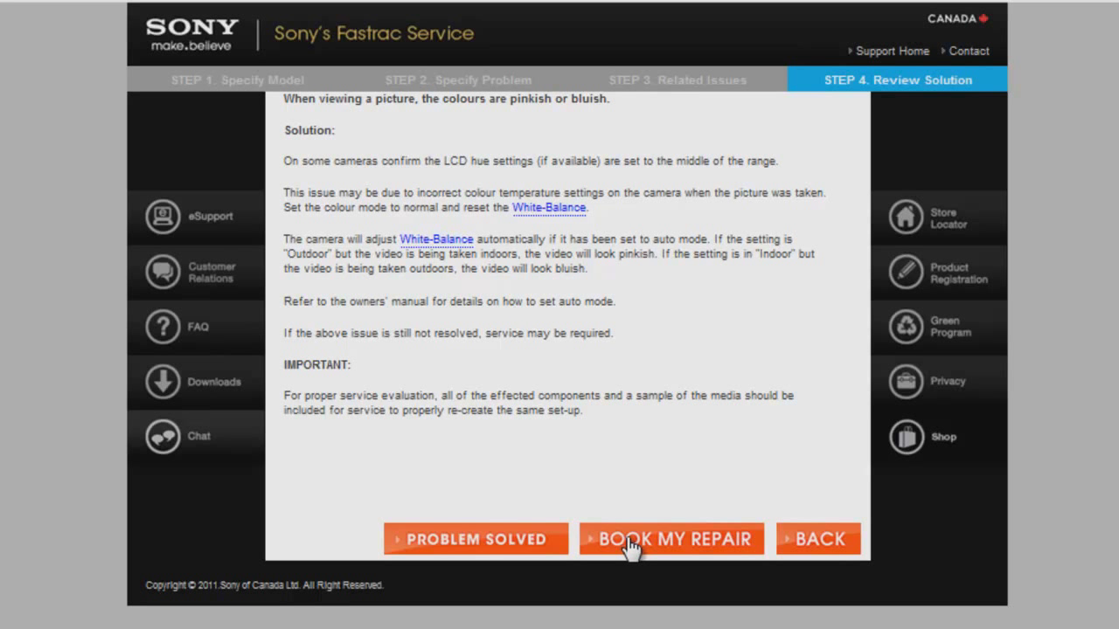
click(672, 539)
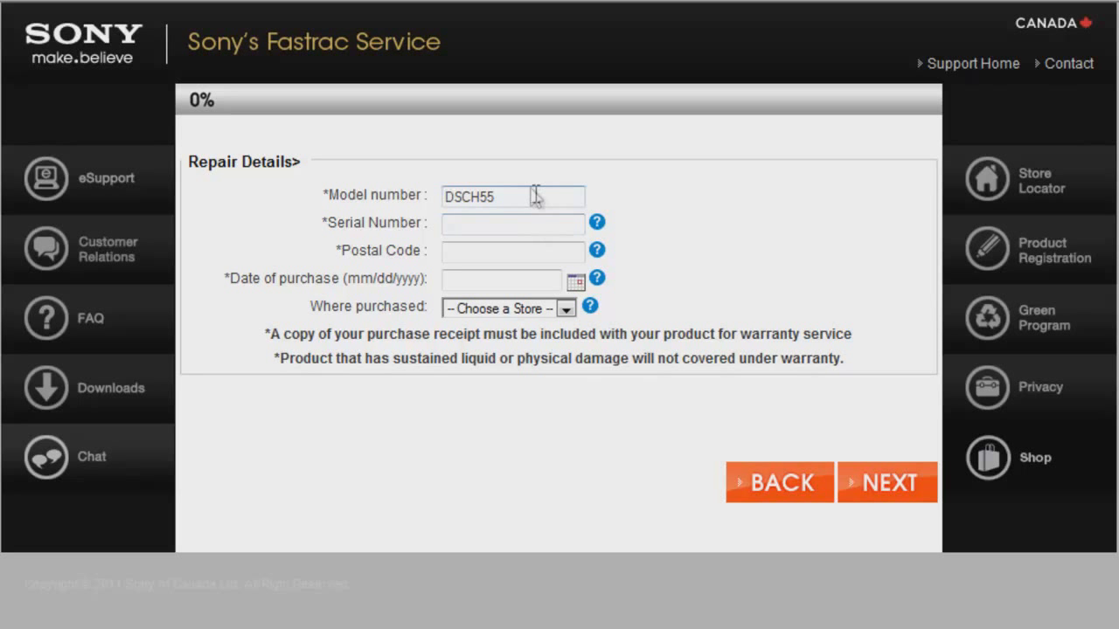
click(512, 224)
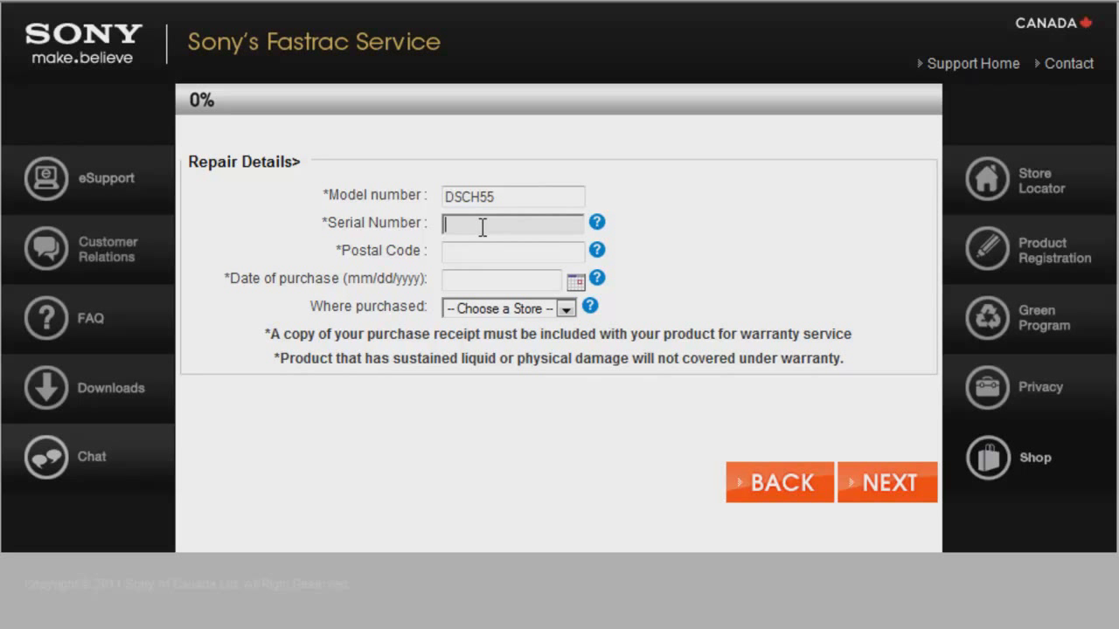
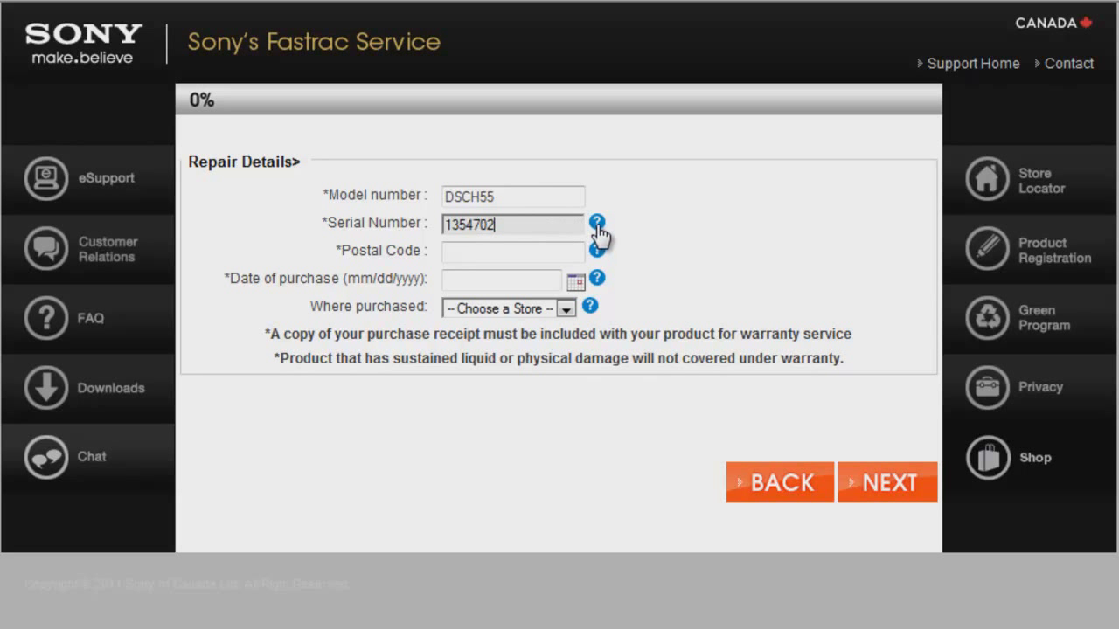
click(597, 222)
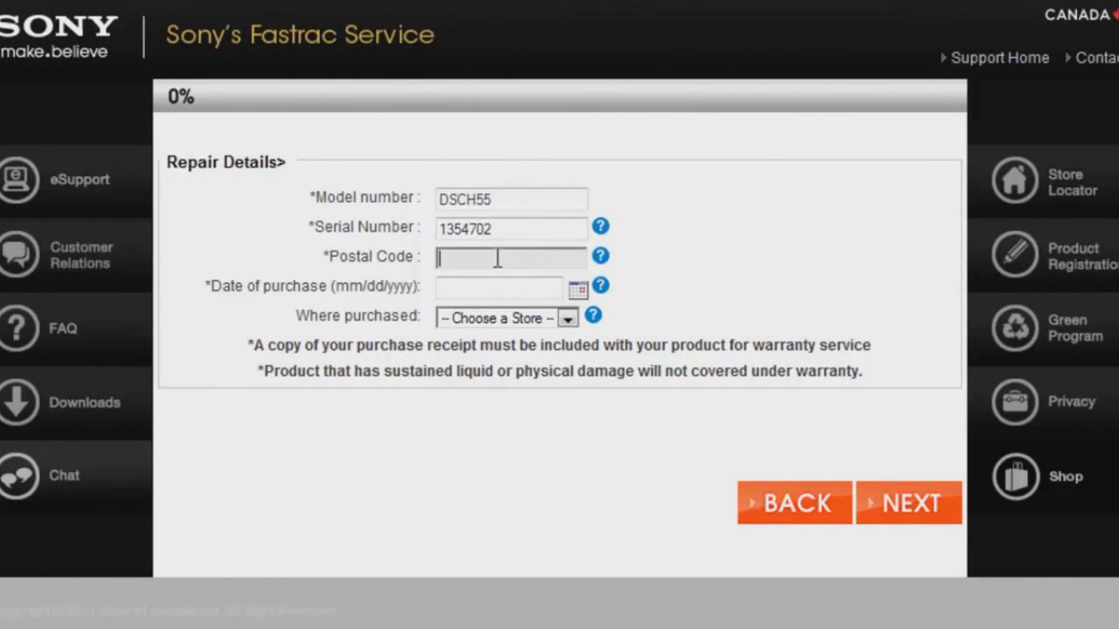
text(m2r3h6)
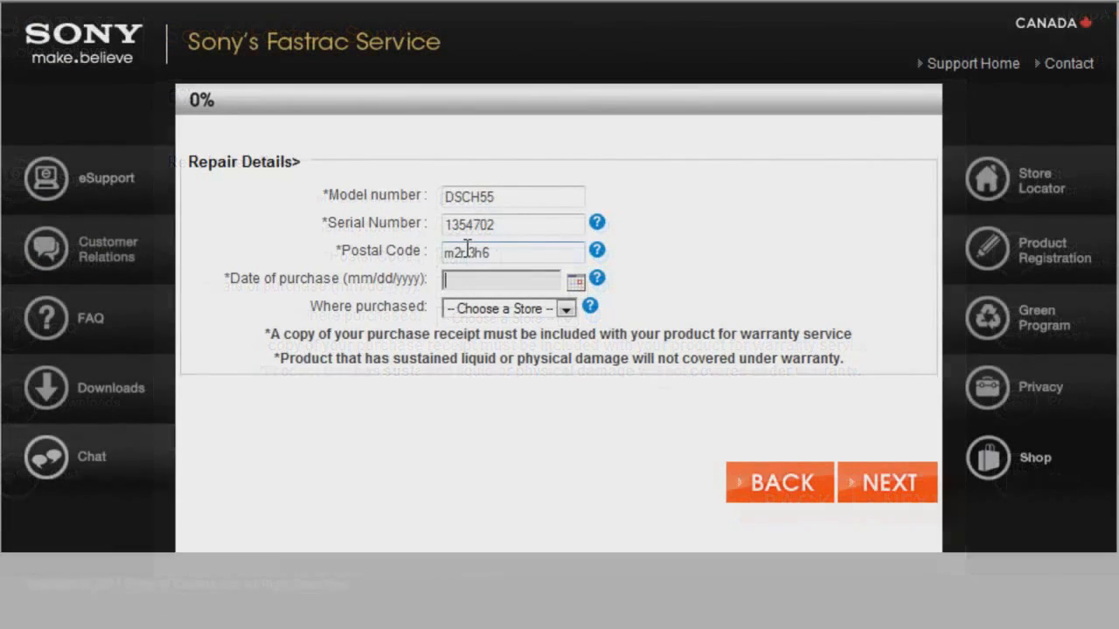
text(11/20)
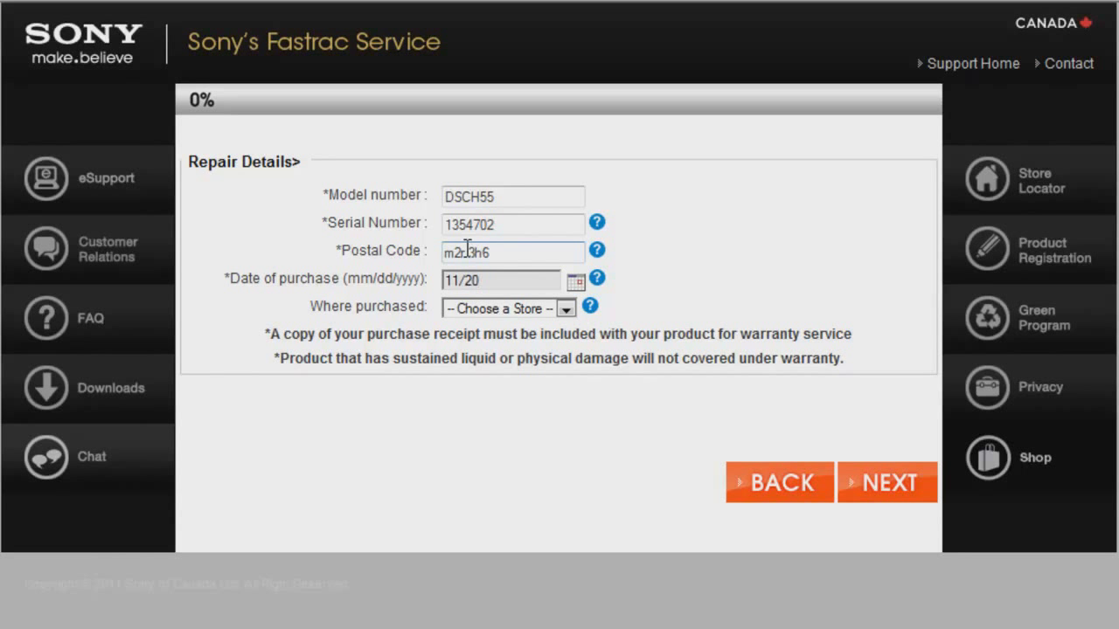
text(/2010)
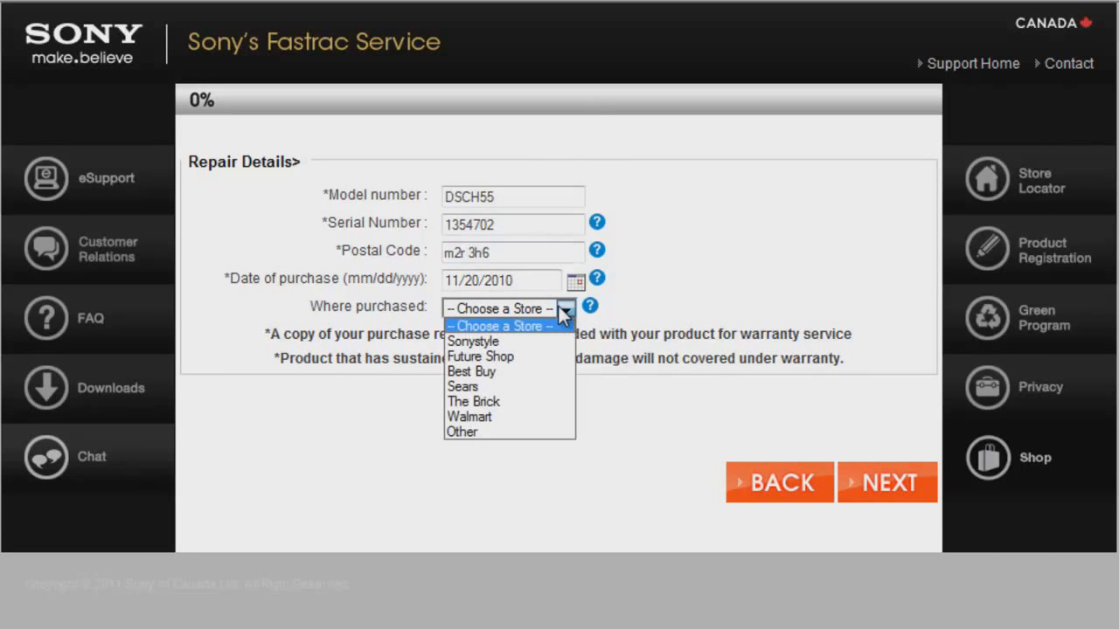
mouse_move(497, 432)
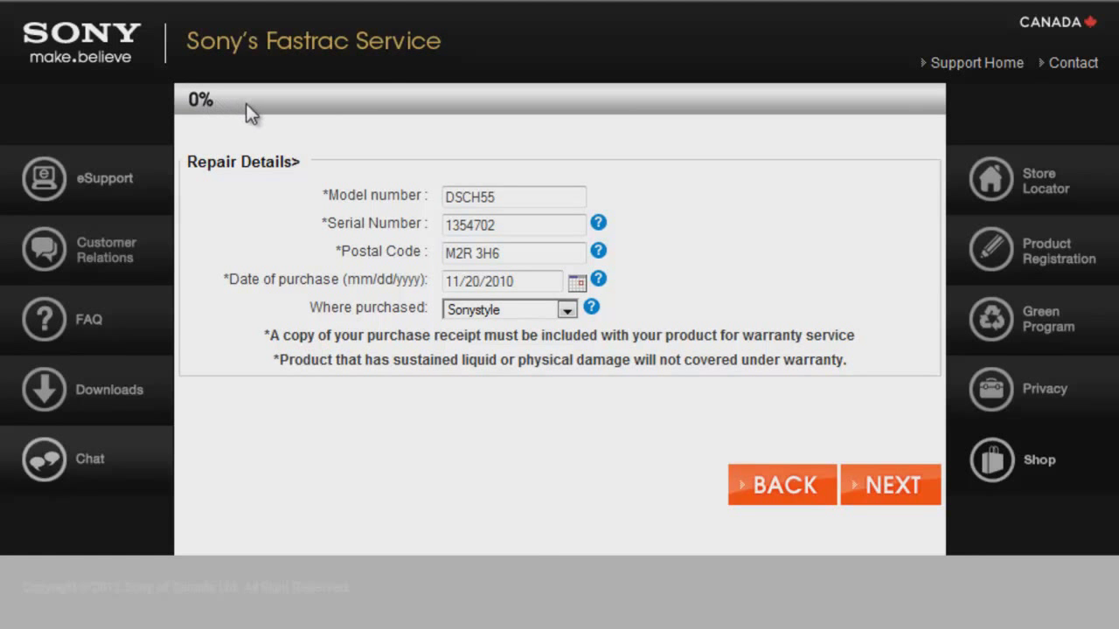
mouse_move(668, 461)
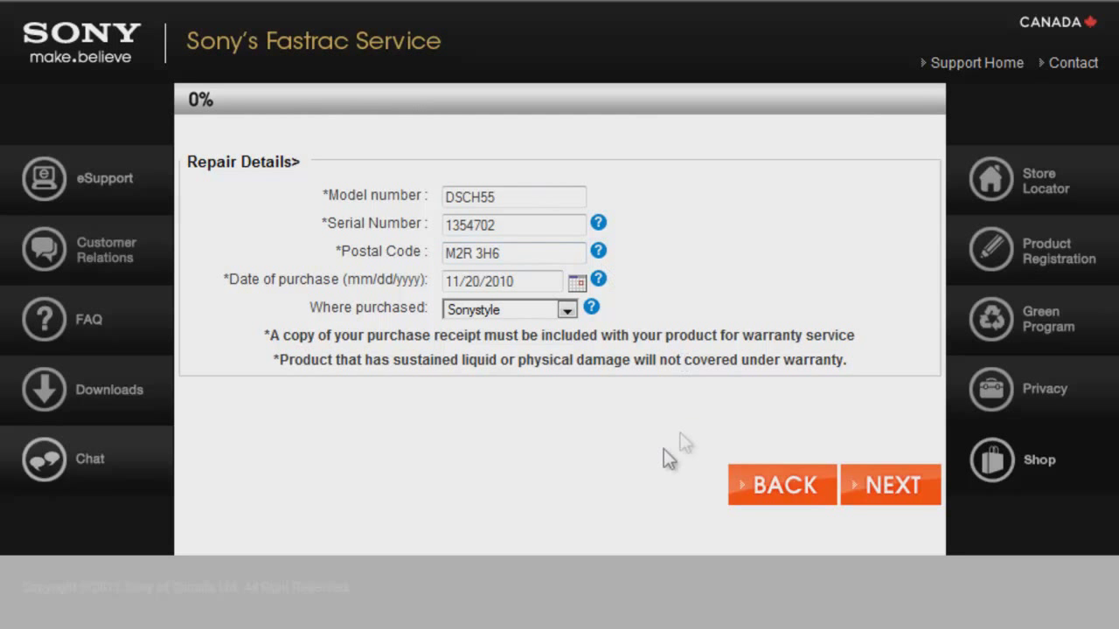
mouse_move(890, 486)
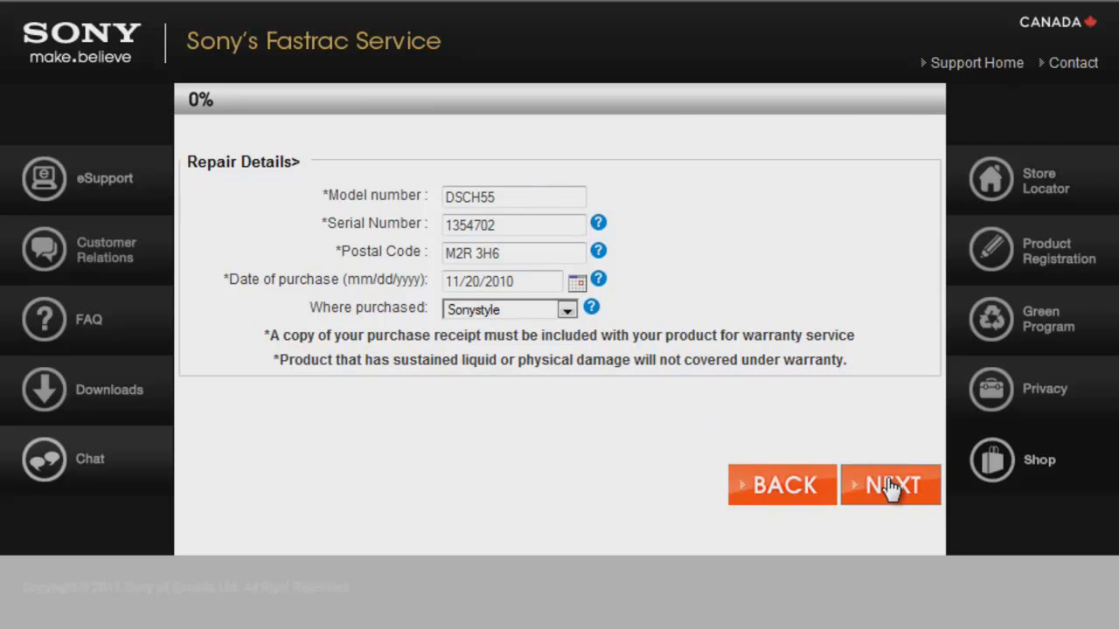
click(890, 486)
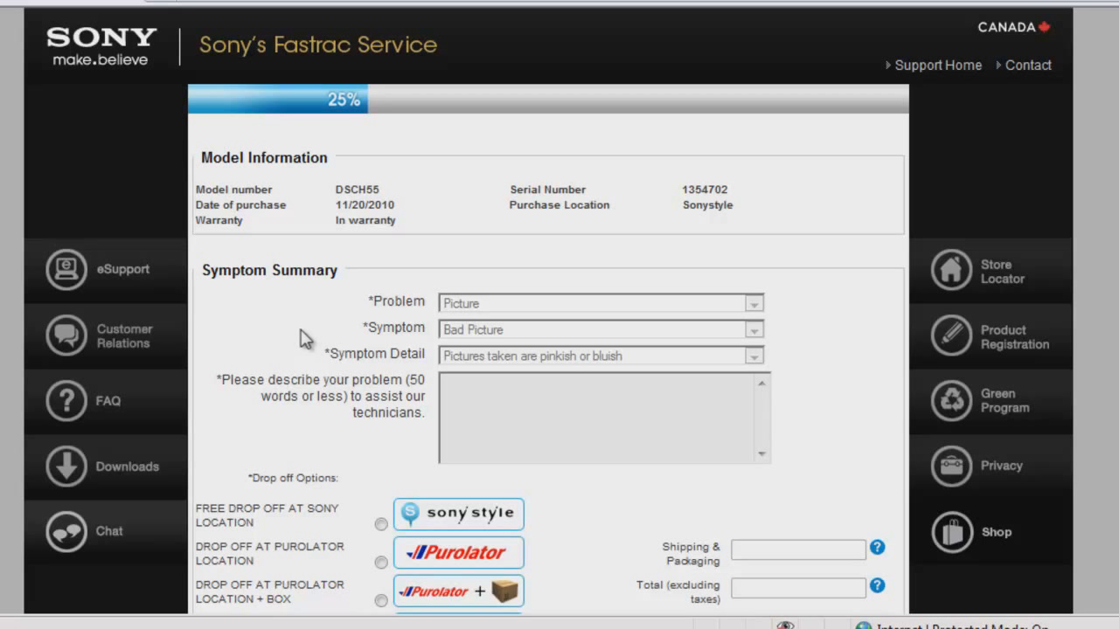
mouse_move(343, 412)
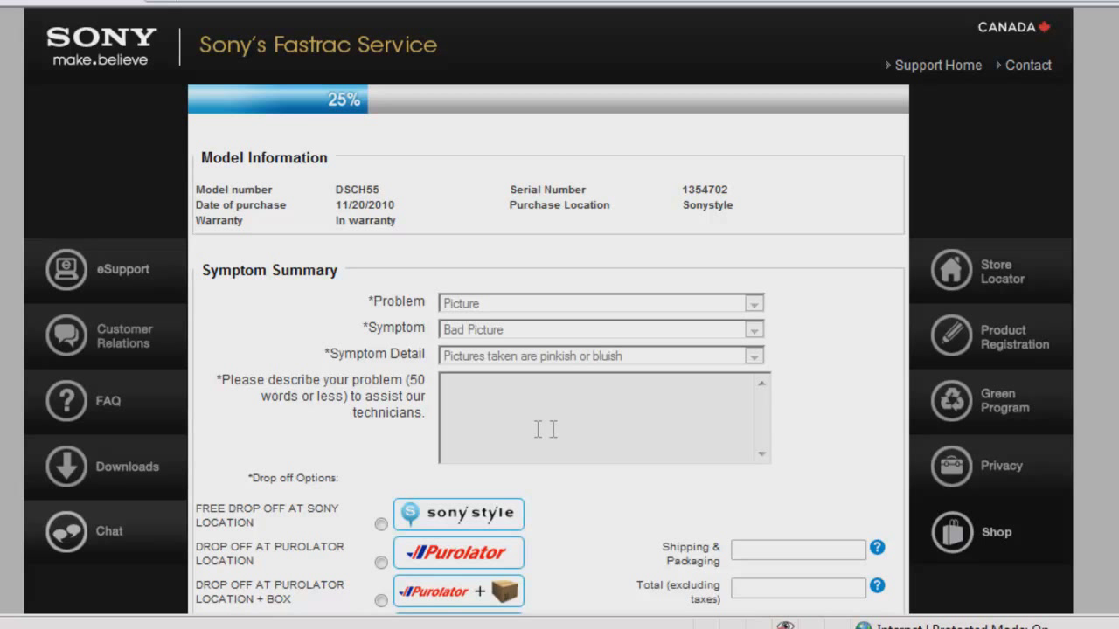
mouse_move(597, 433)
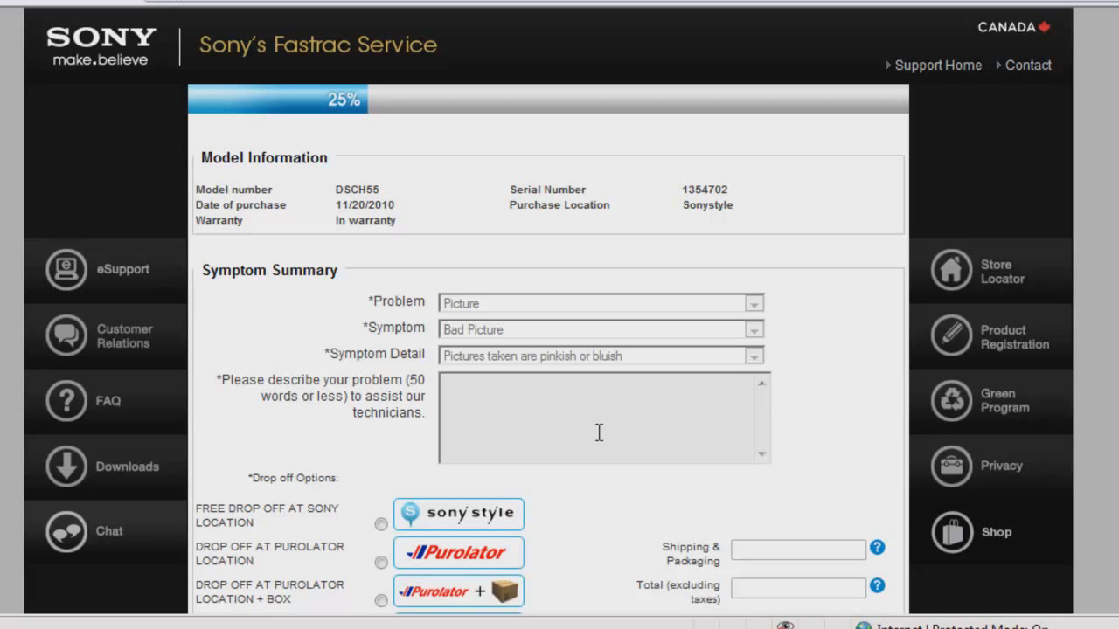
- Describe the camera taking pink pictures and choose free drop-off at a Sony Style location
click(603, 418)
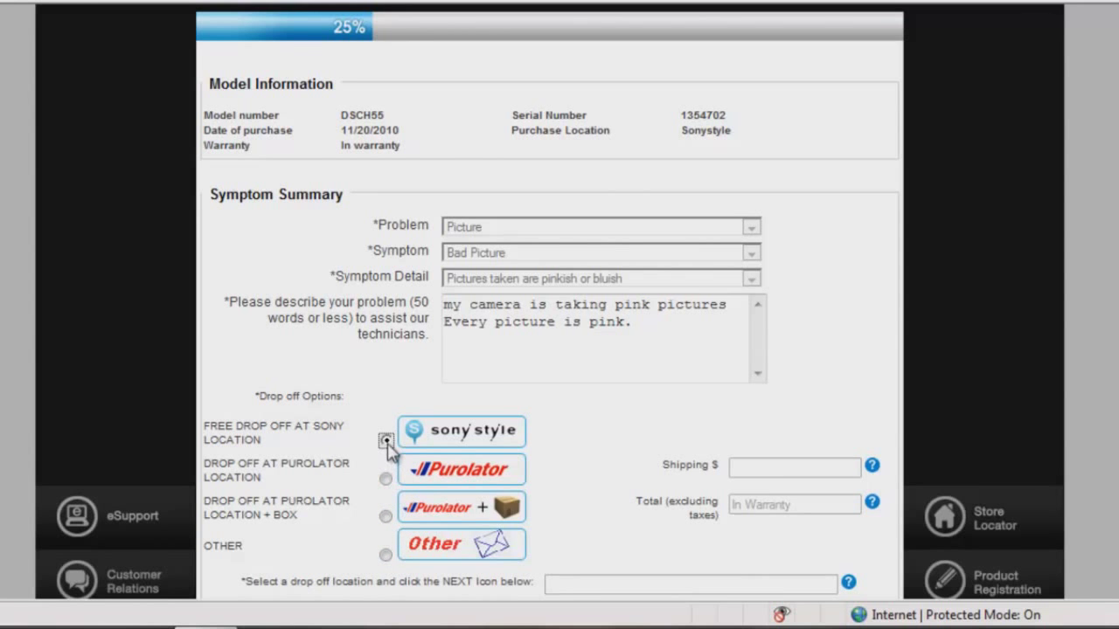
click(385, 440)
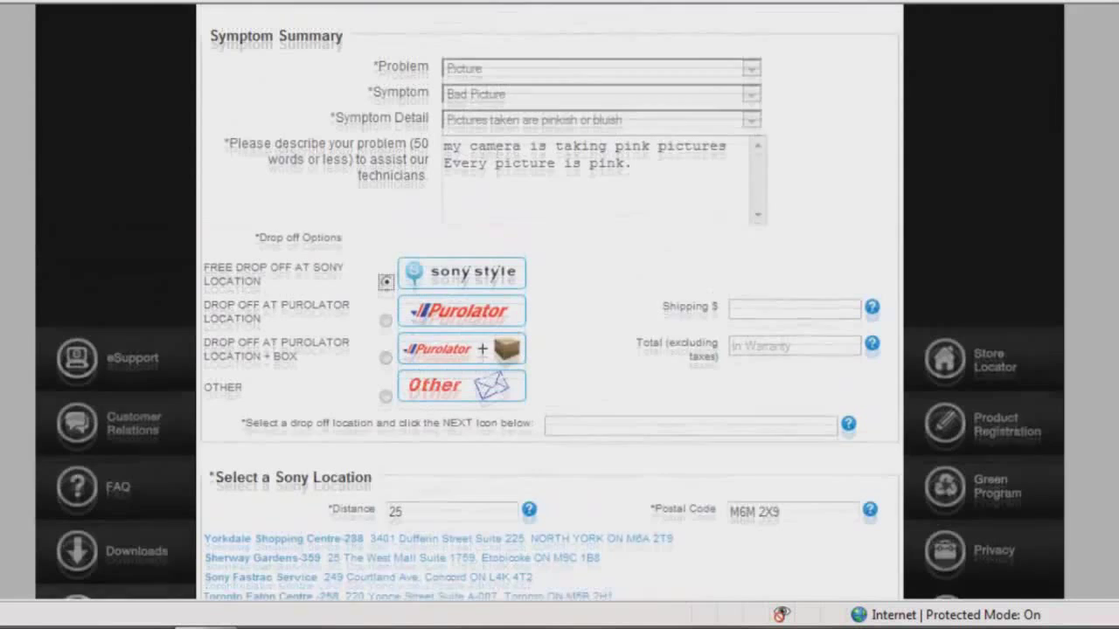
scroll(down, 3)
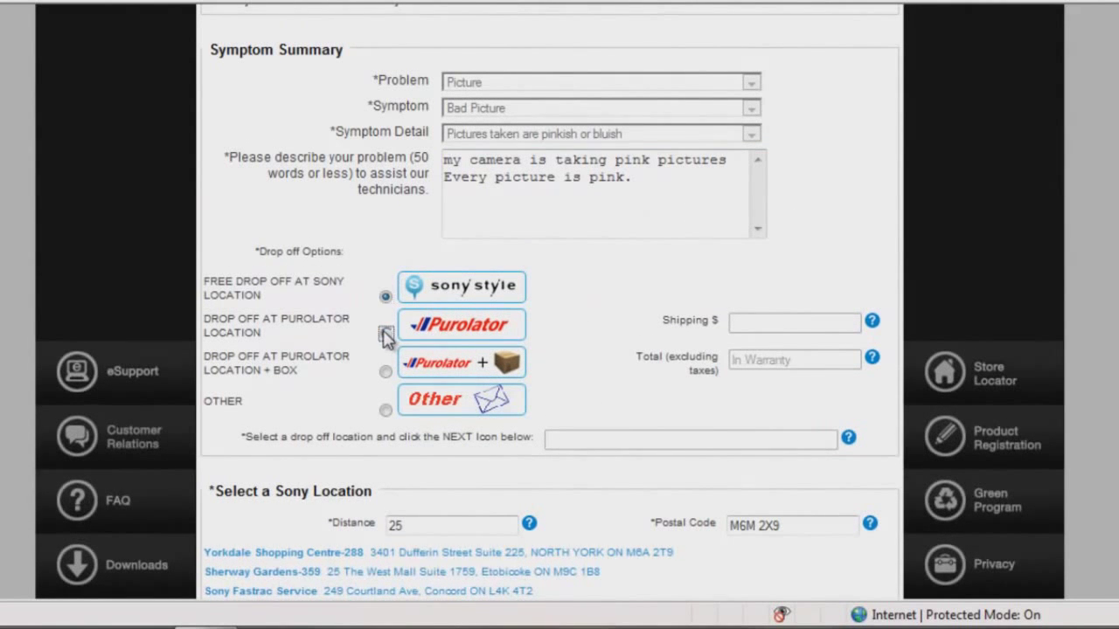
click(385, 334)
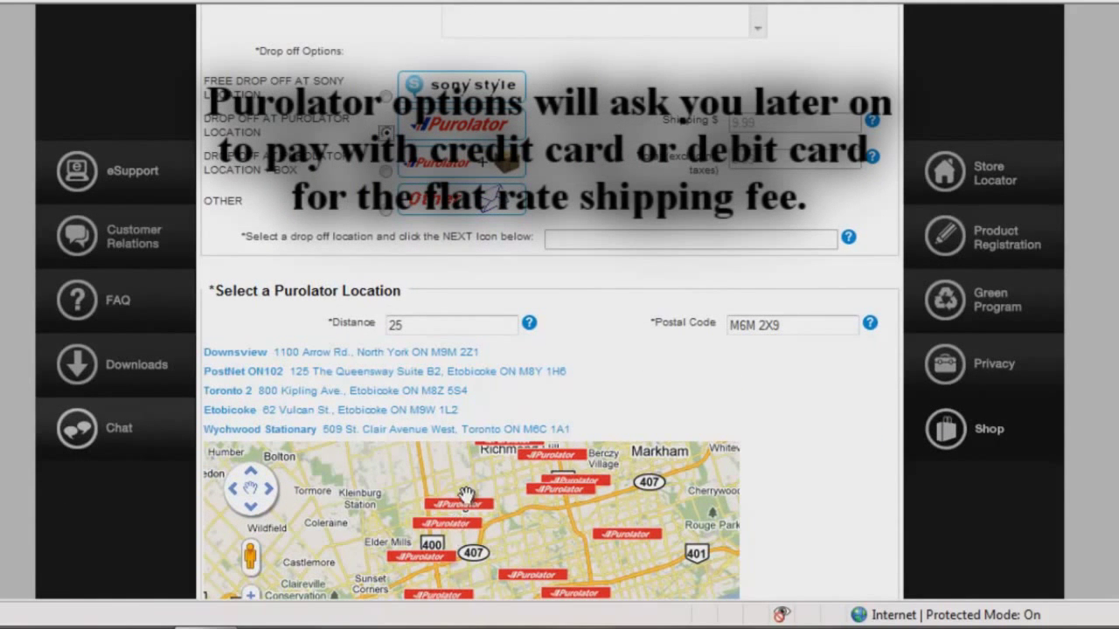
click(386, 169)
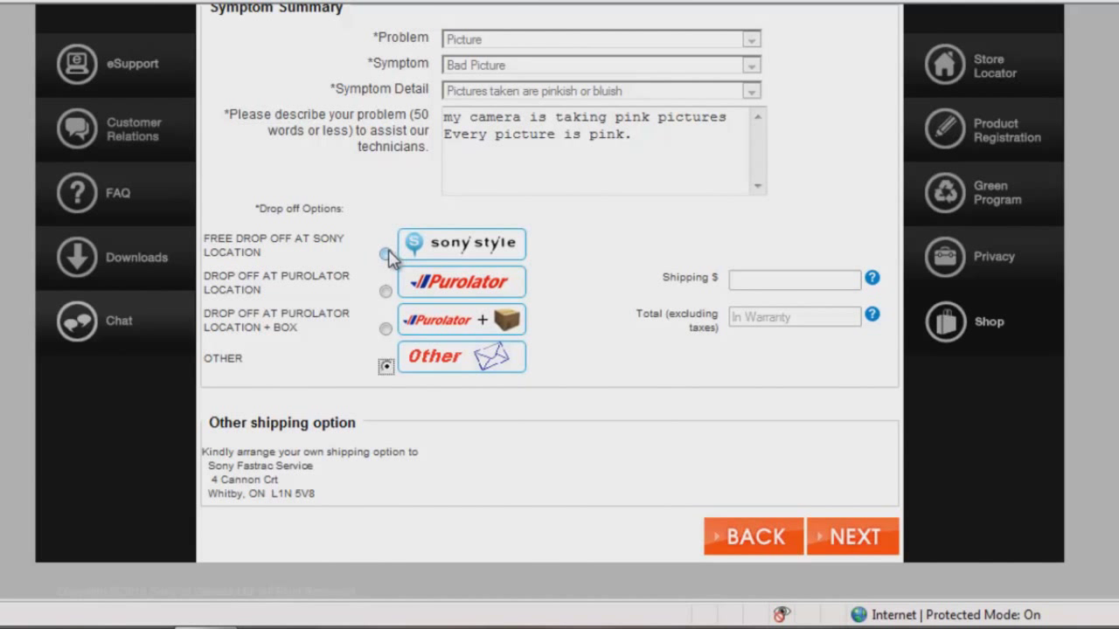
click(384, 252)
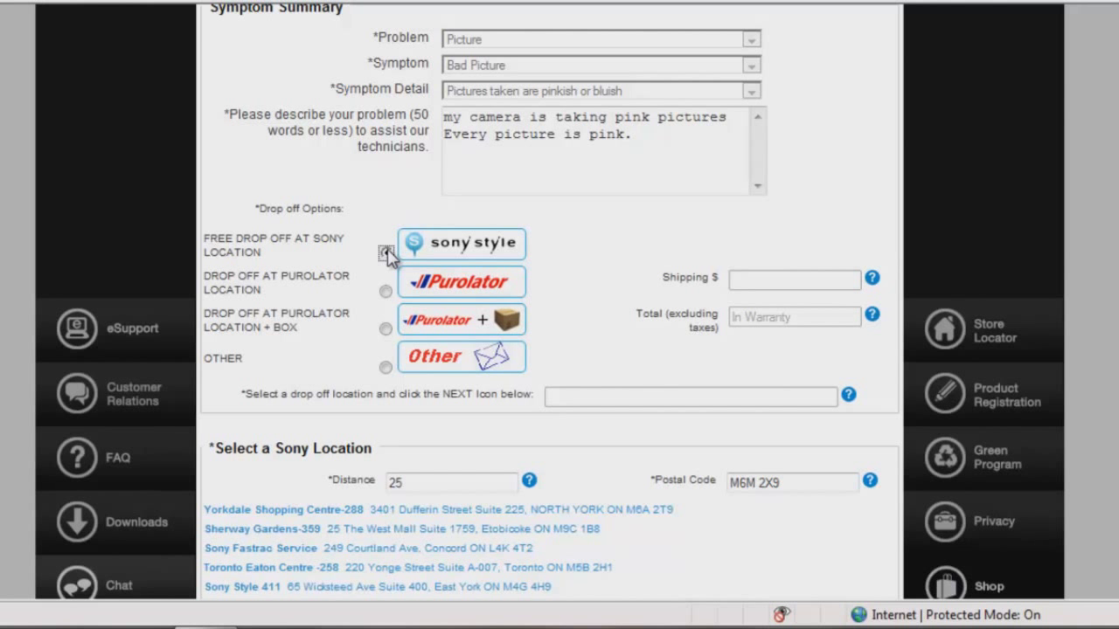
- Keep Sony Style drop-off and scroll to Yorkdale Shopping Centre-288 in the location list
click(386, 251)
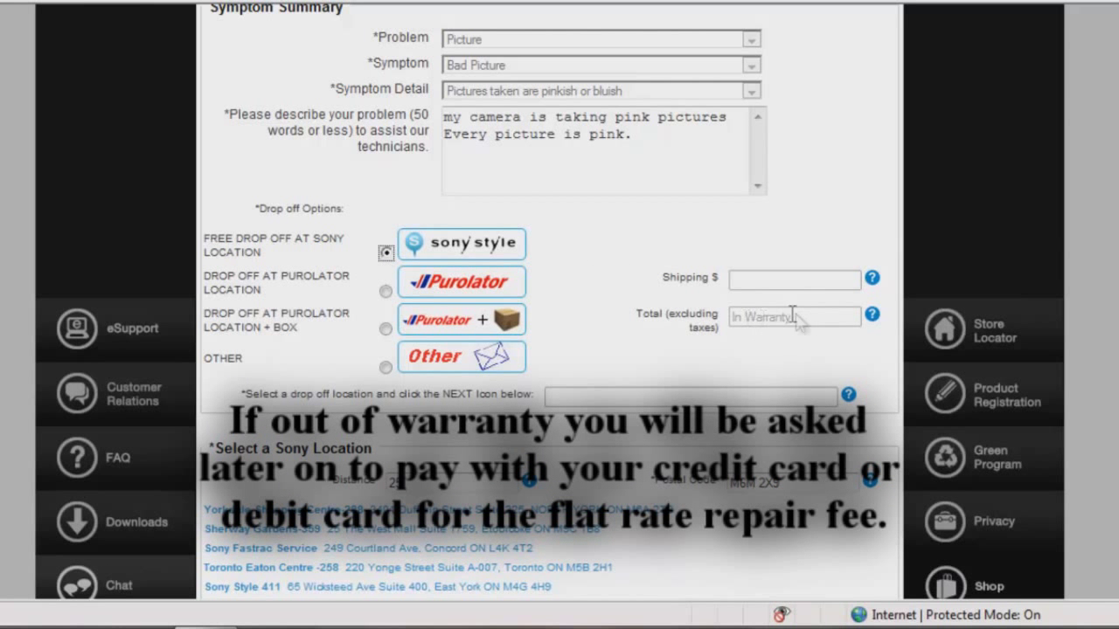
mouse_move(979, 304)
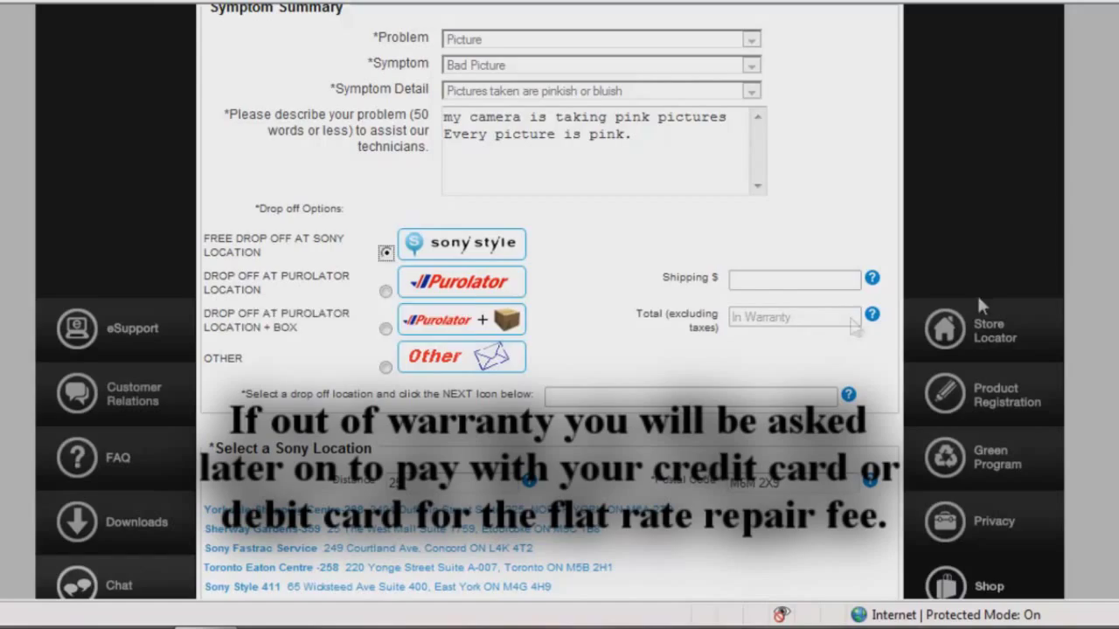
scroll(down, 3)
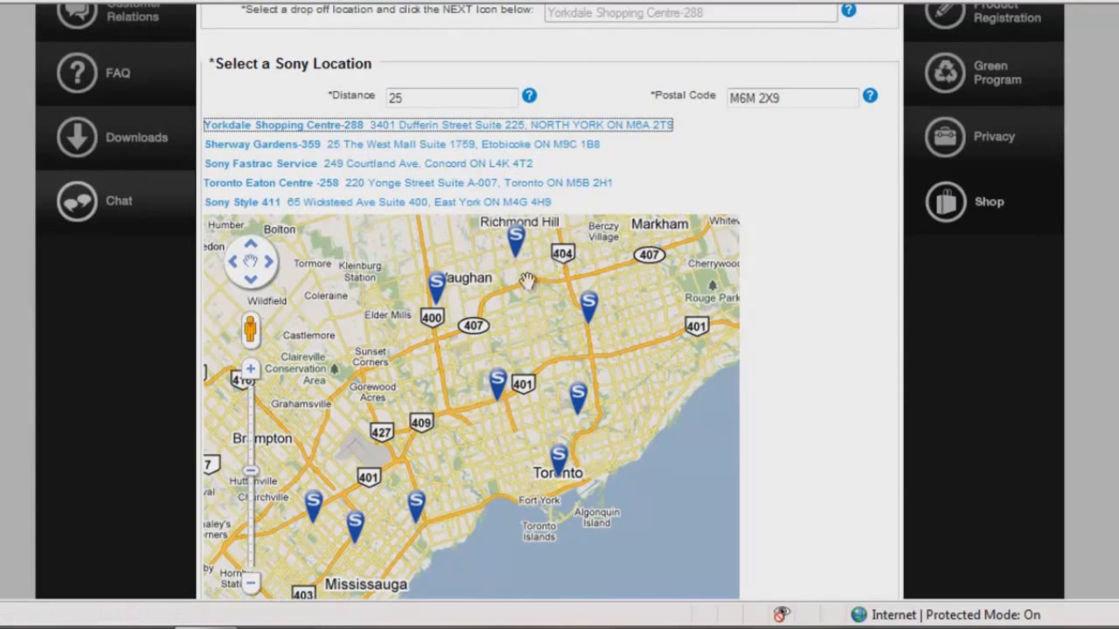
scroll(down, 3)
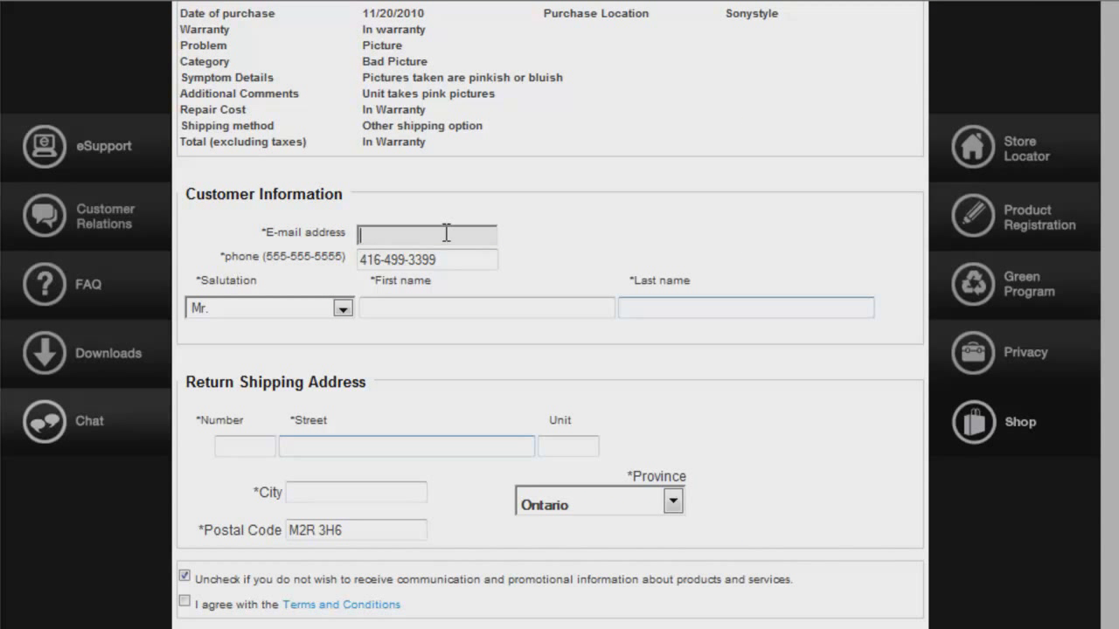
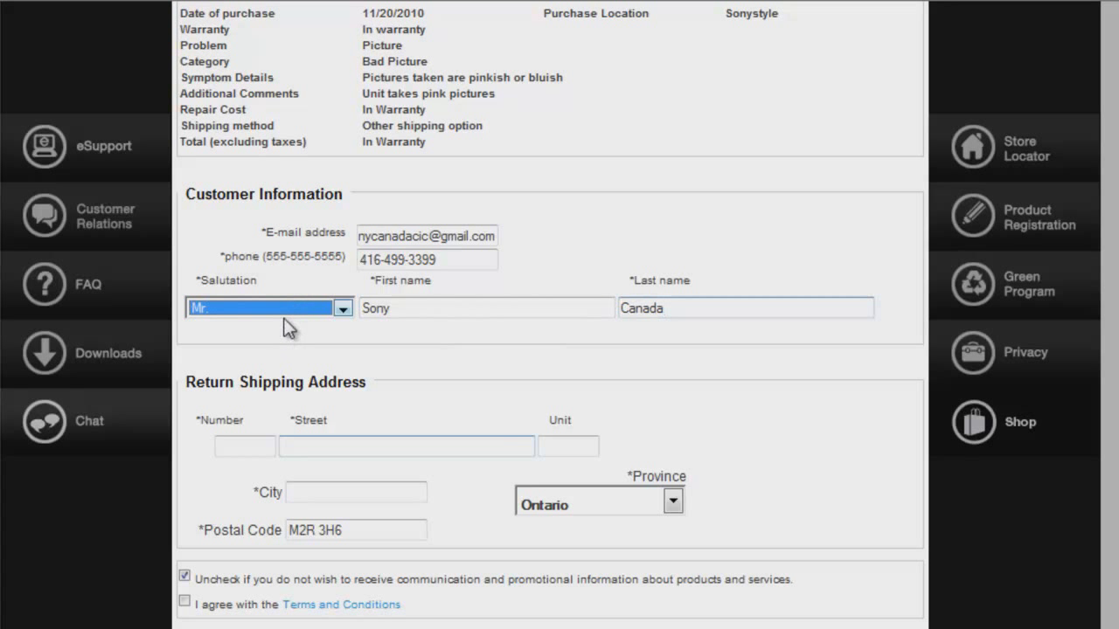
mouse_move(287, 424)
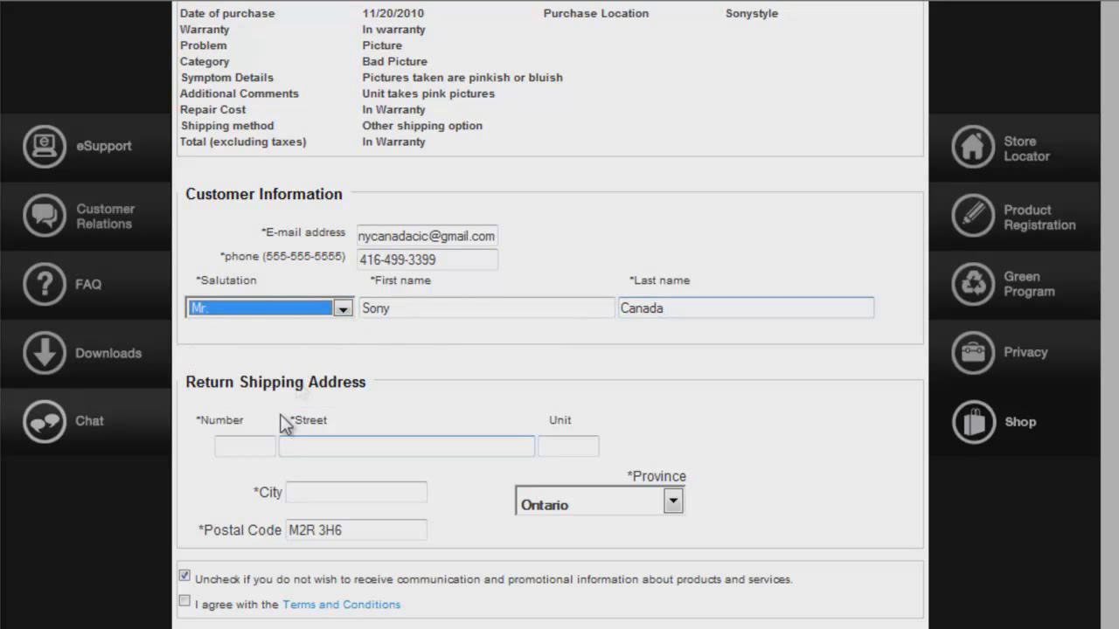
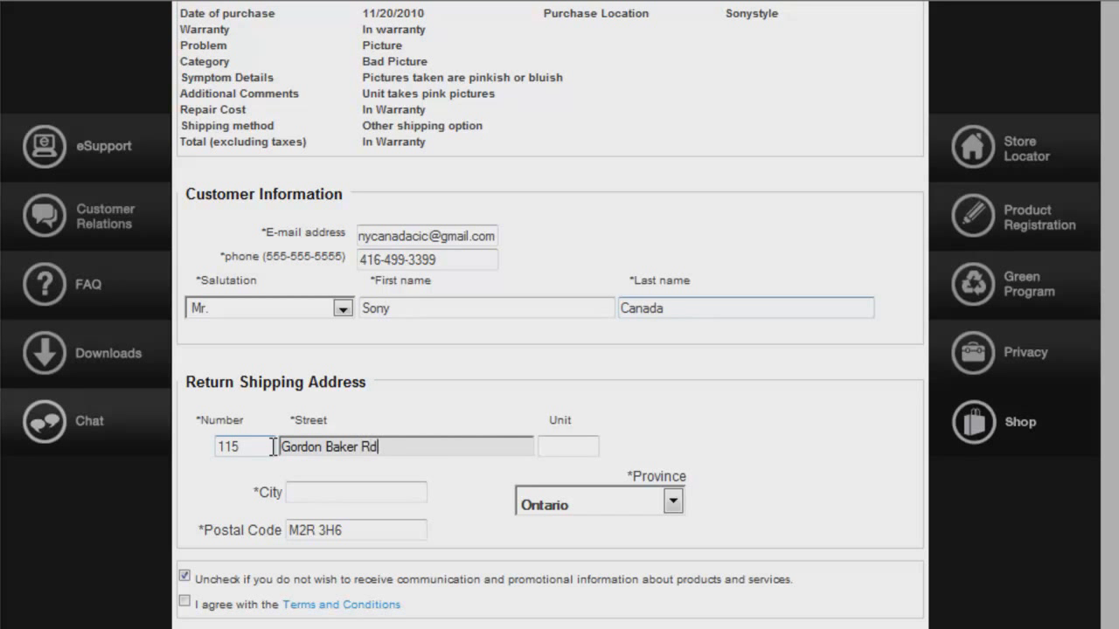
text(Toronto)
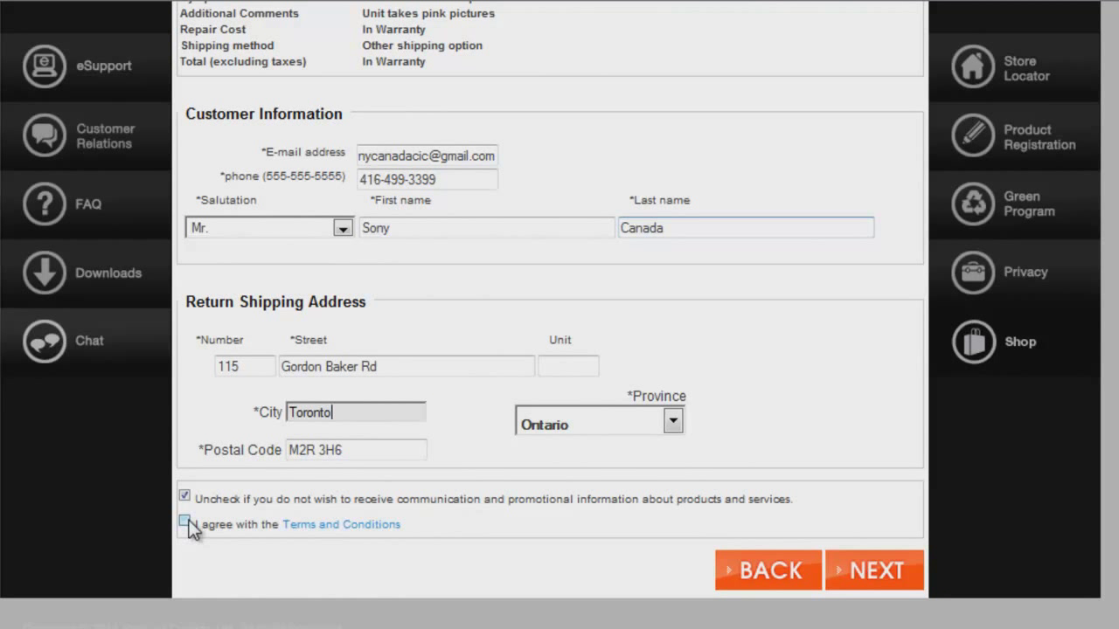
click(184, 521)
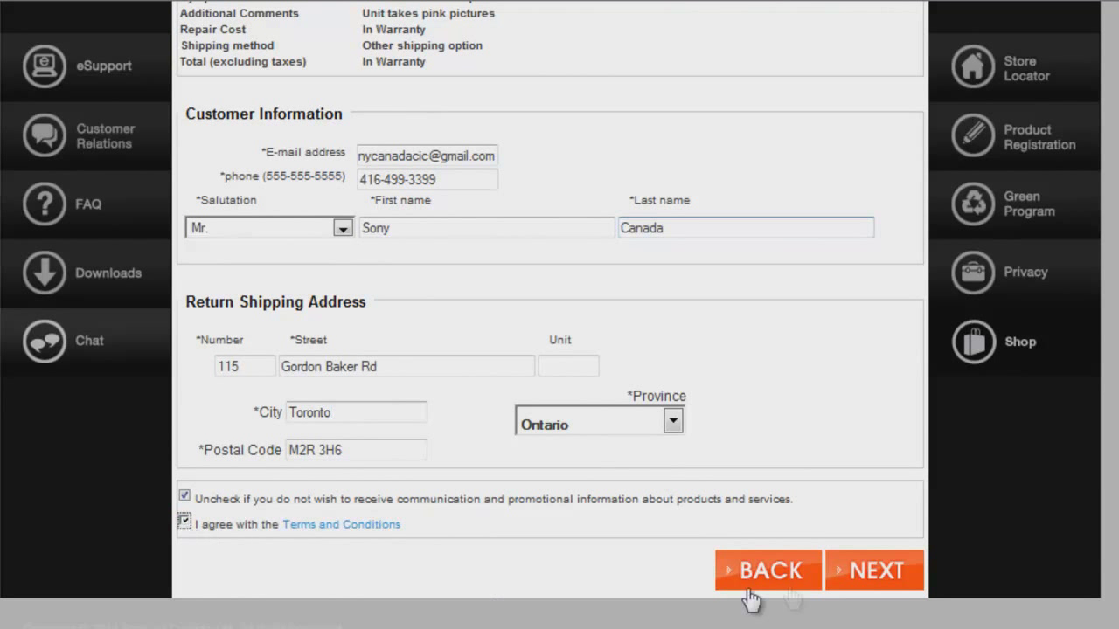
- Continue to the 75% review page and scroll through the repair summary
click(874, 570)
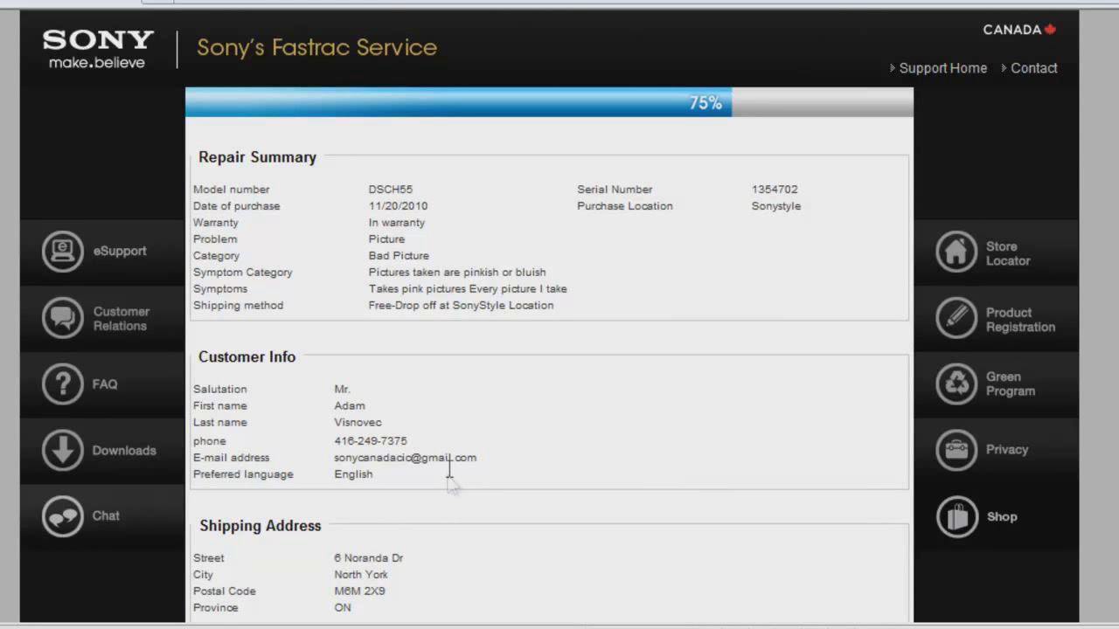
scroll(down, 3)
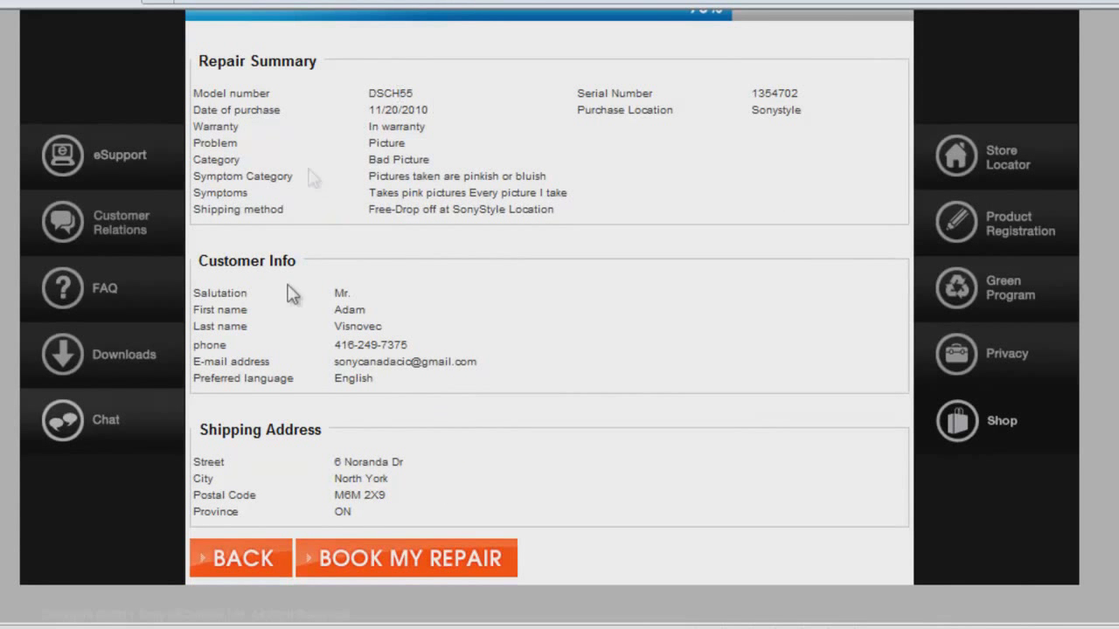
mouse_move(423, 506)
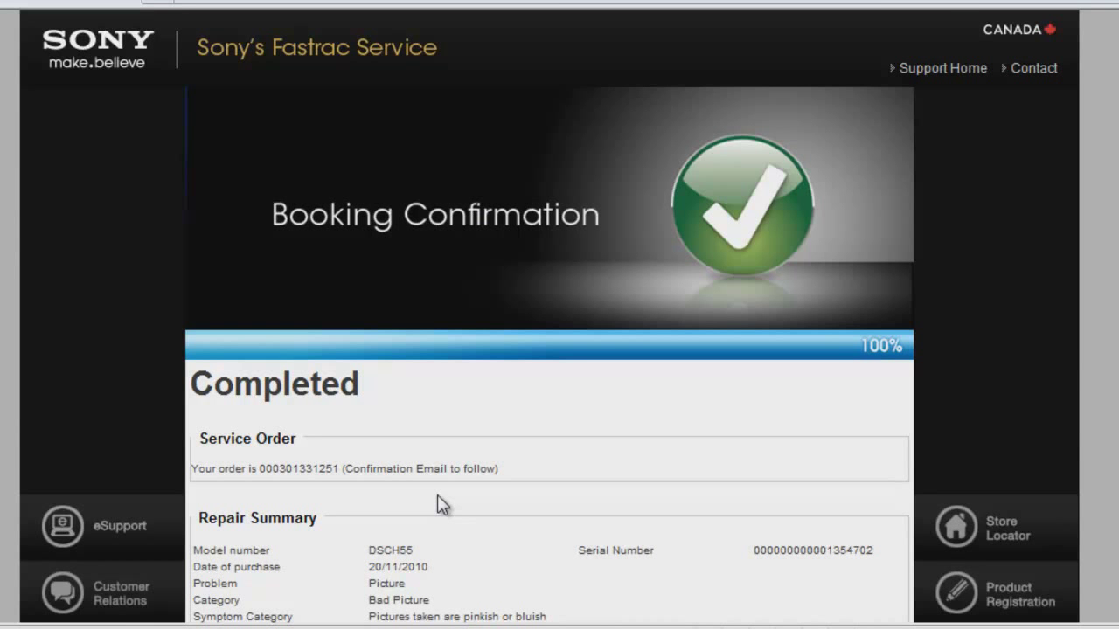
mouse_move(483, 458)
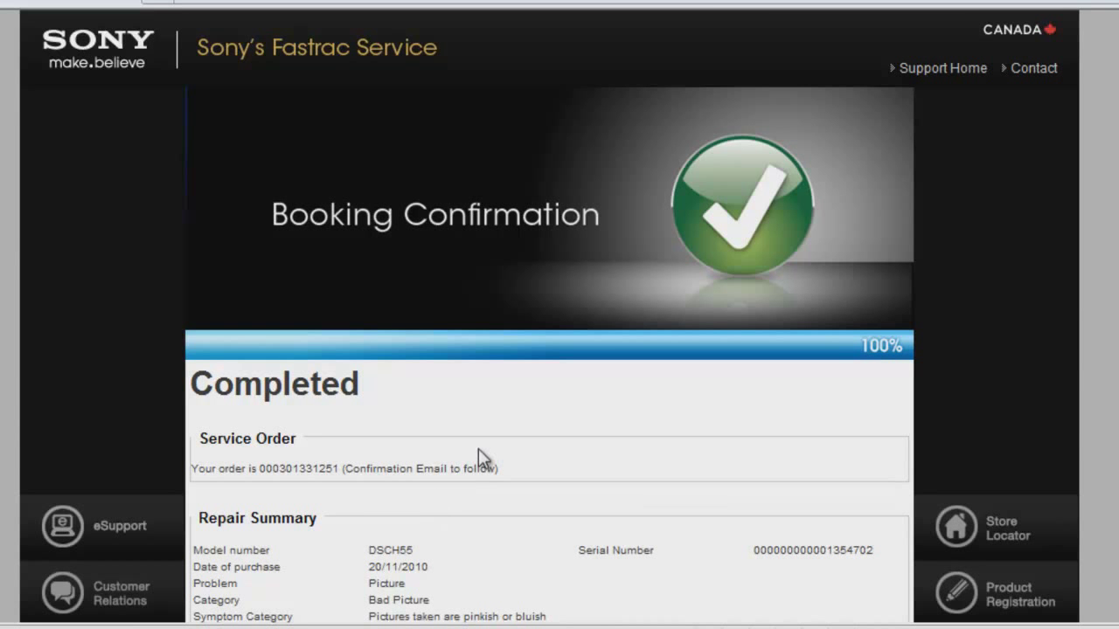
- Scroll through the Booking Confirmation page before leaving for Gmail
scroll(down, 3)
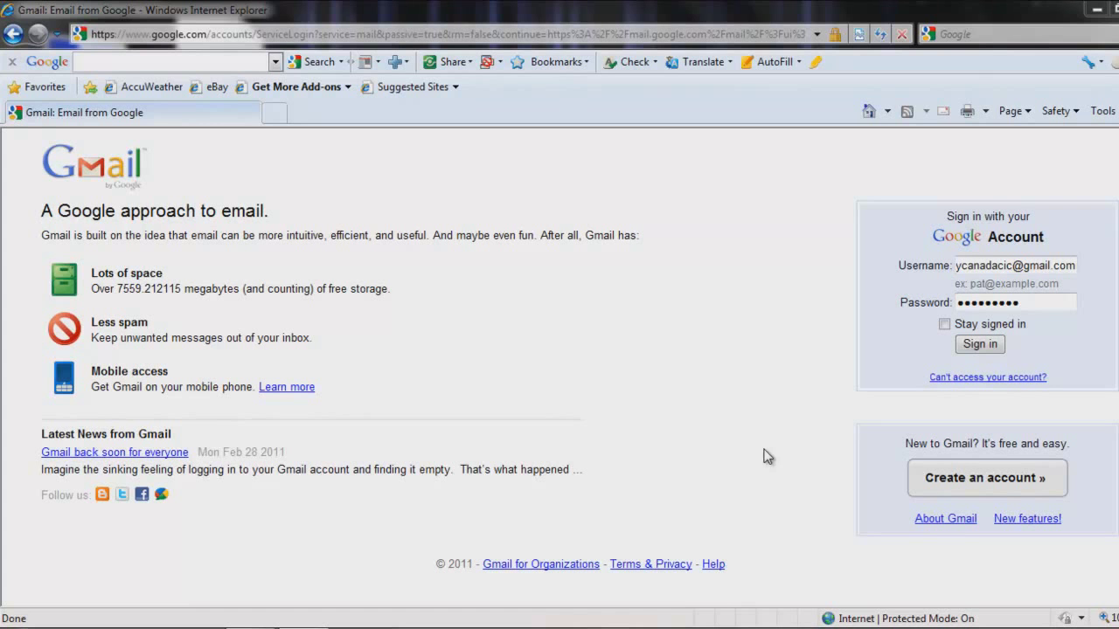
click(979, 343)
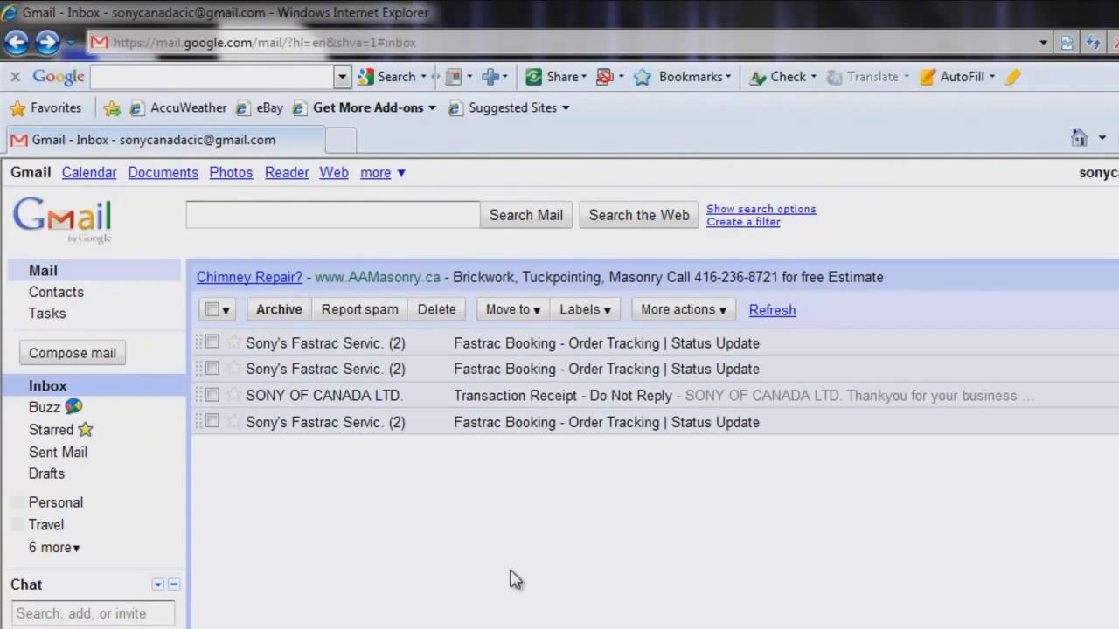
mouse_move(376, 451)
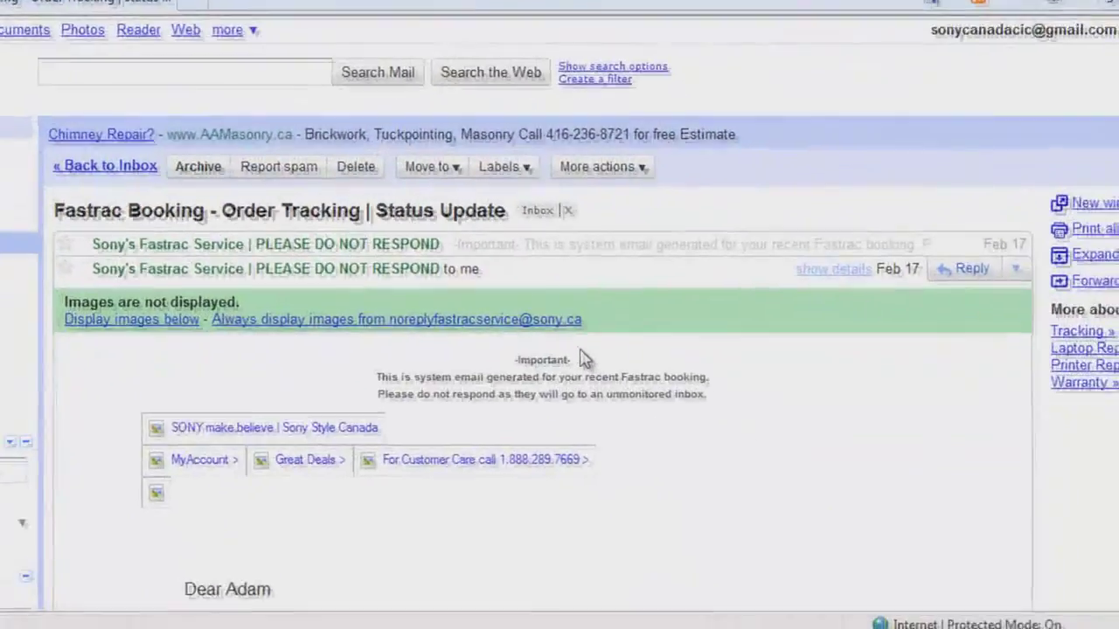
scroll(down, 3)
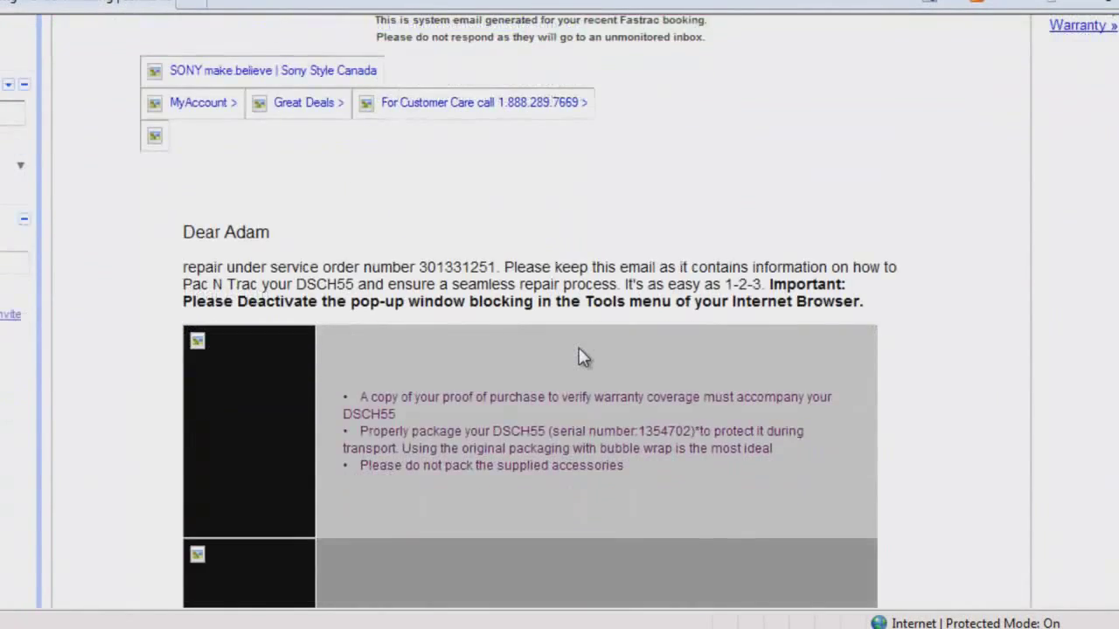
scroll(down, 3)
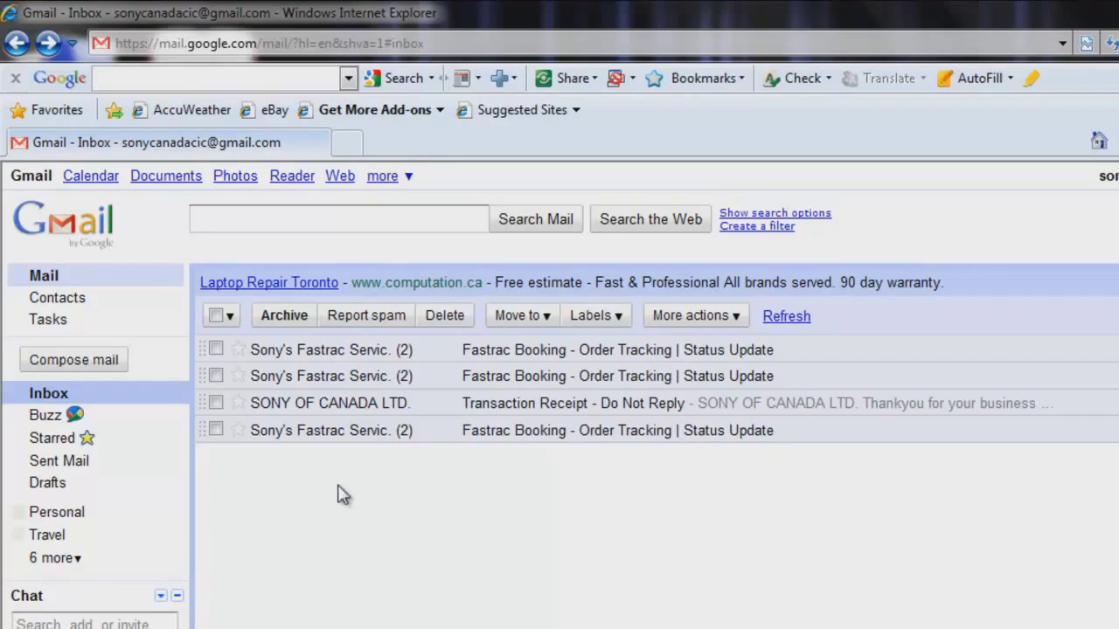
mouse_move(336, 440)
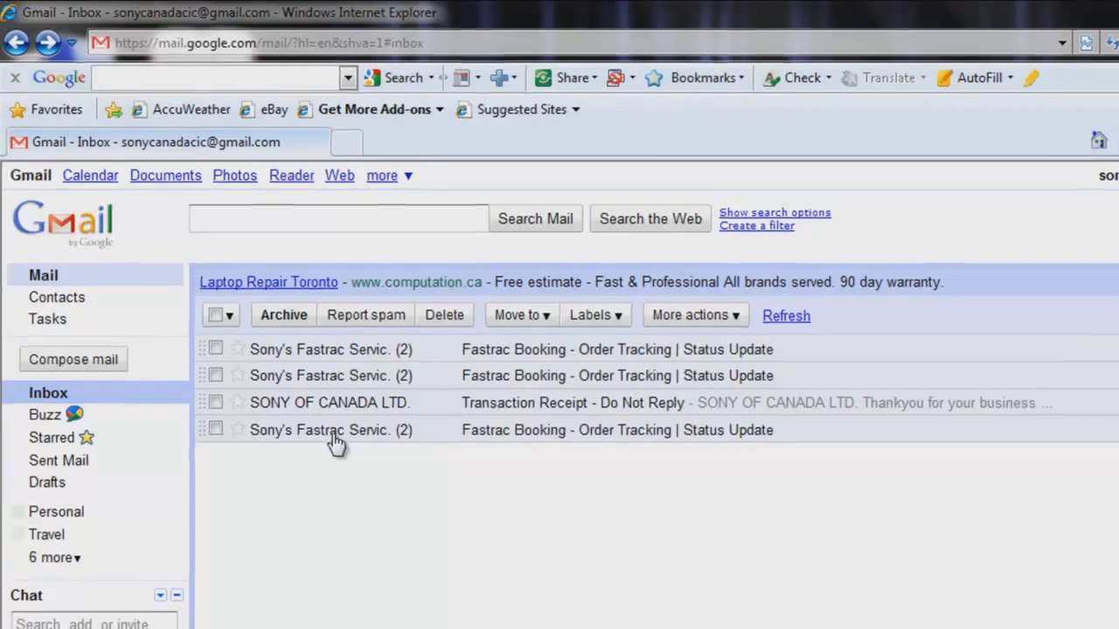
click(331, 430)
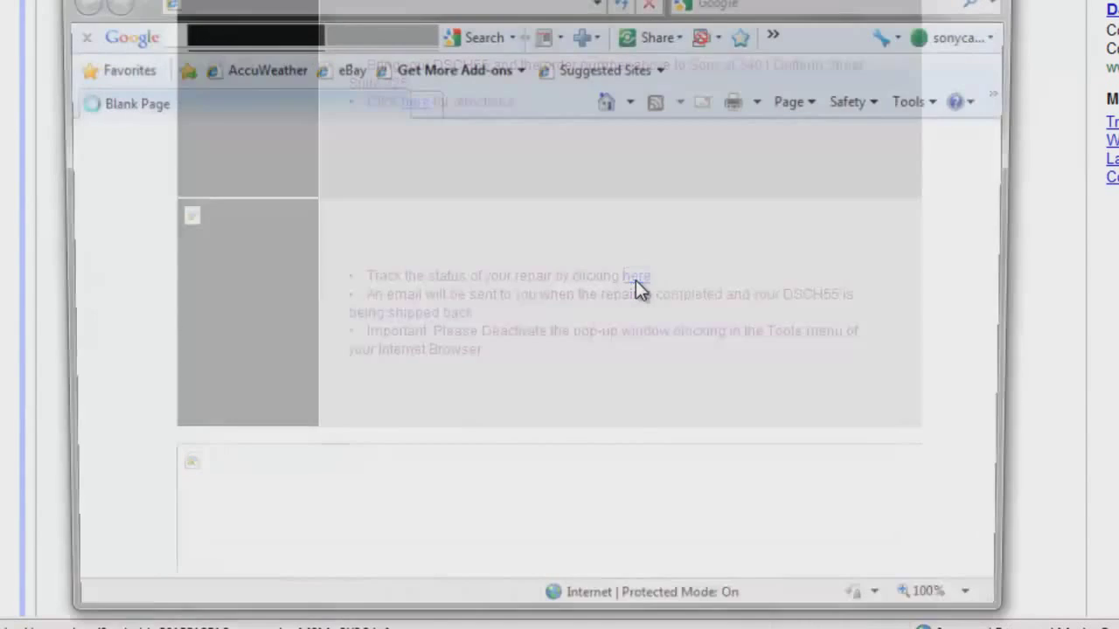
click(634, 276)
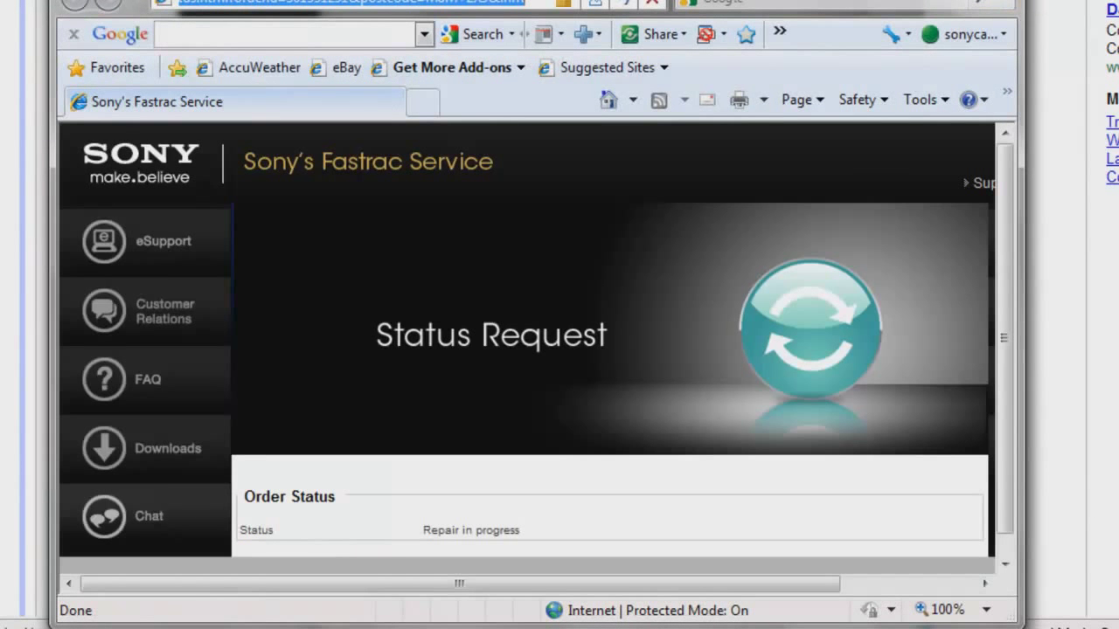
scroll(down, 3)
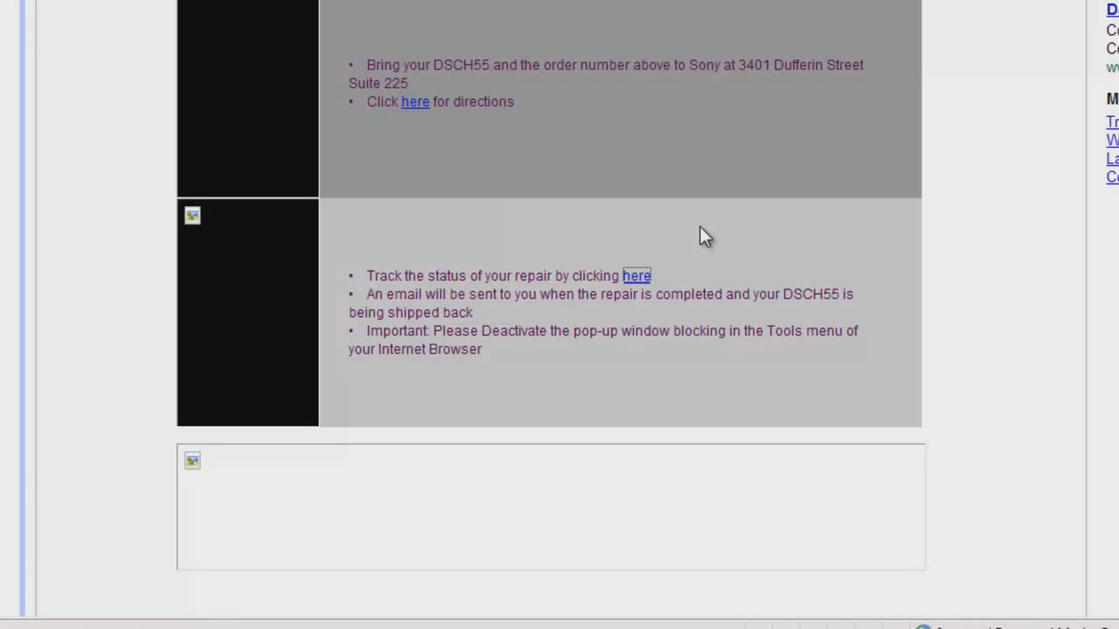
click(637, 276)
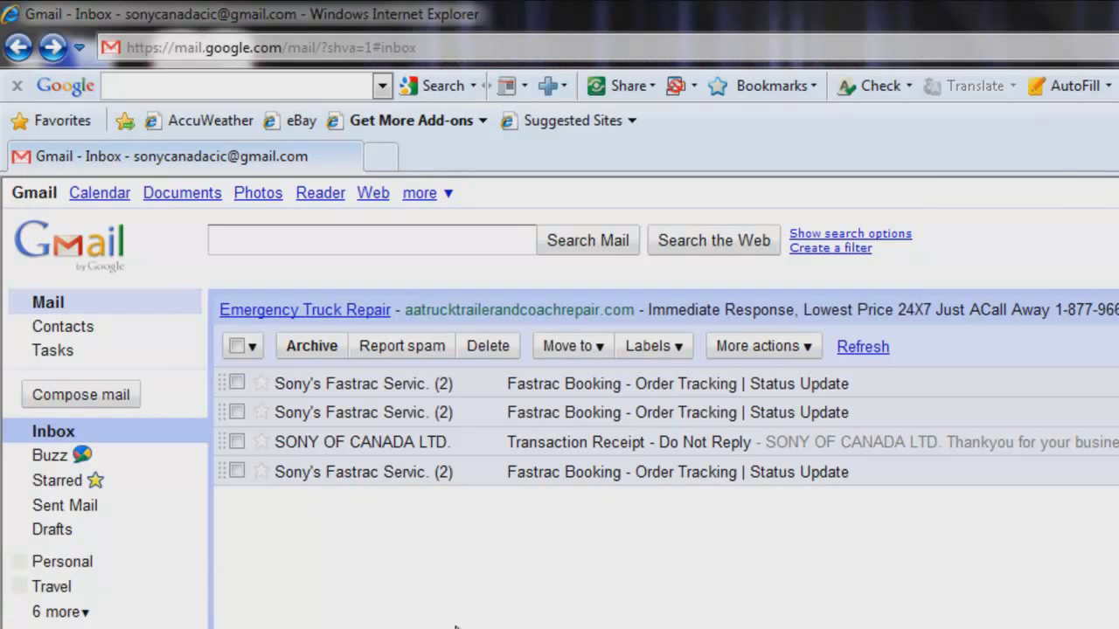